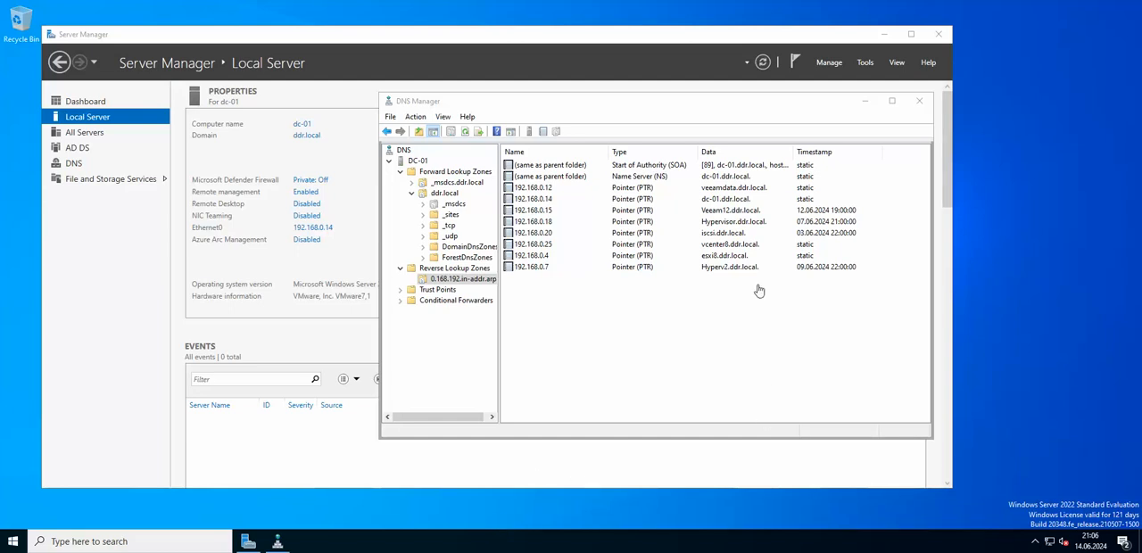
mouse_move(718, 292)
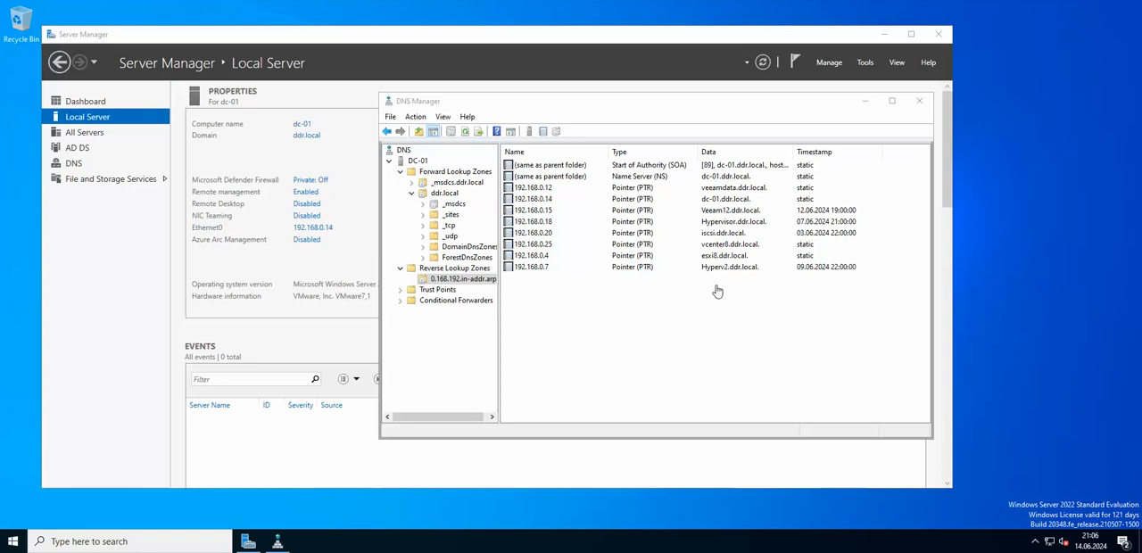
mouse_move(570, 395)
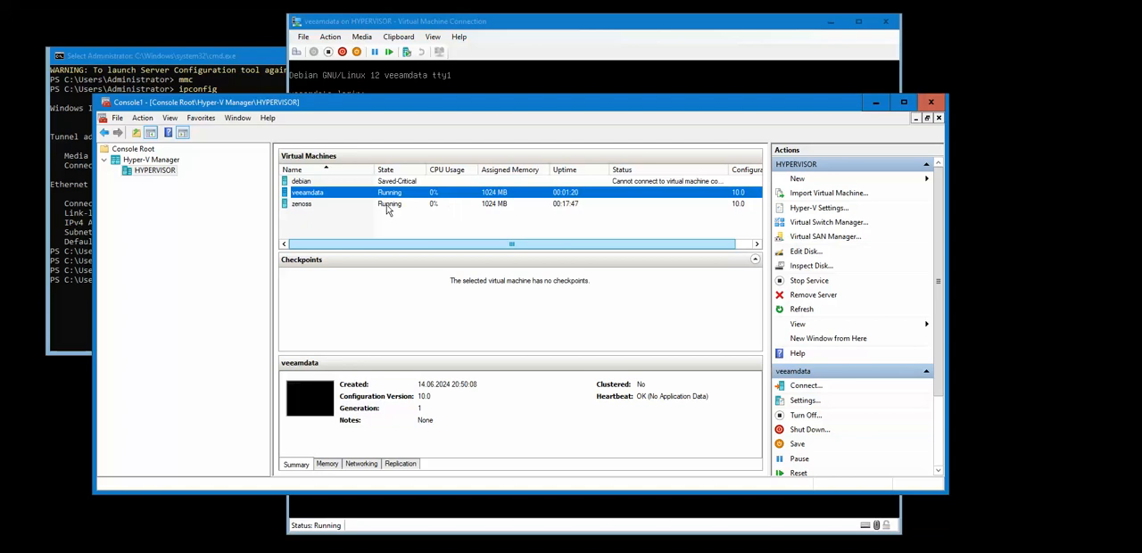
Select the veeamdata VM, sign in to the backup server, and move the console window right.
click(313, 204)
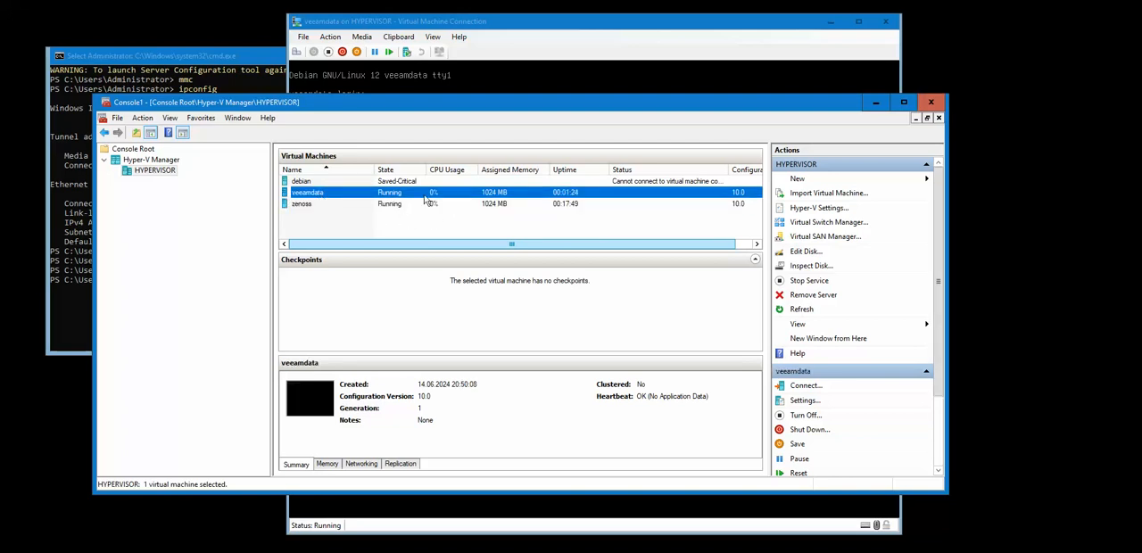
click(302, 204)
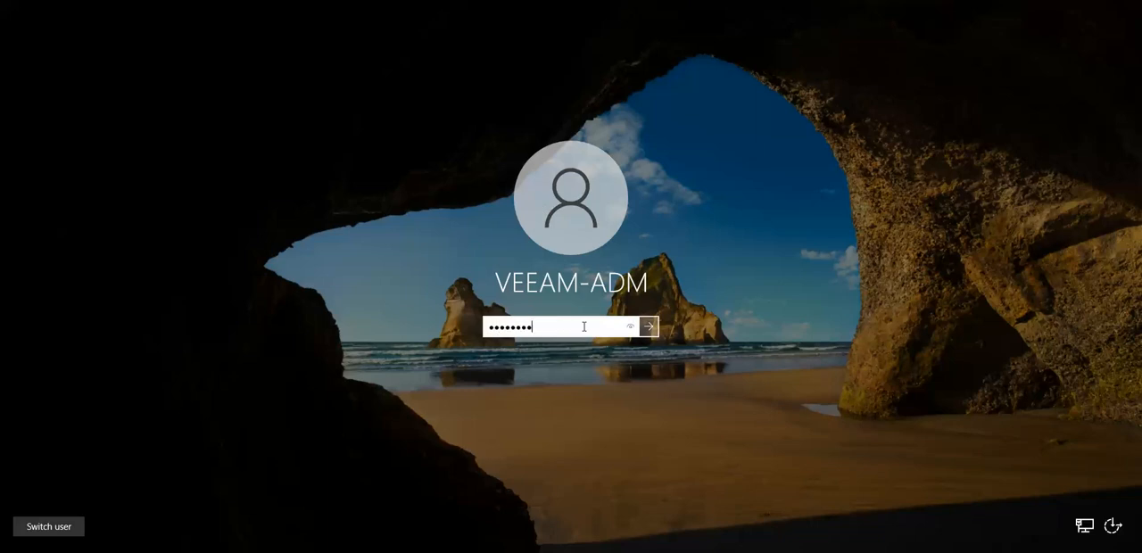
click(648, 326)
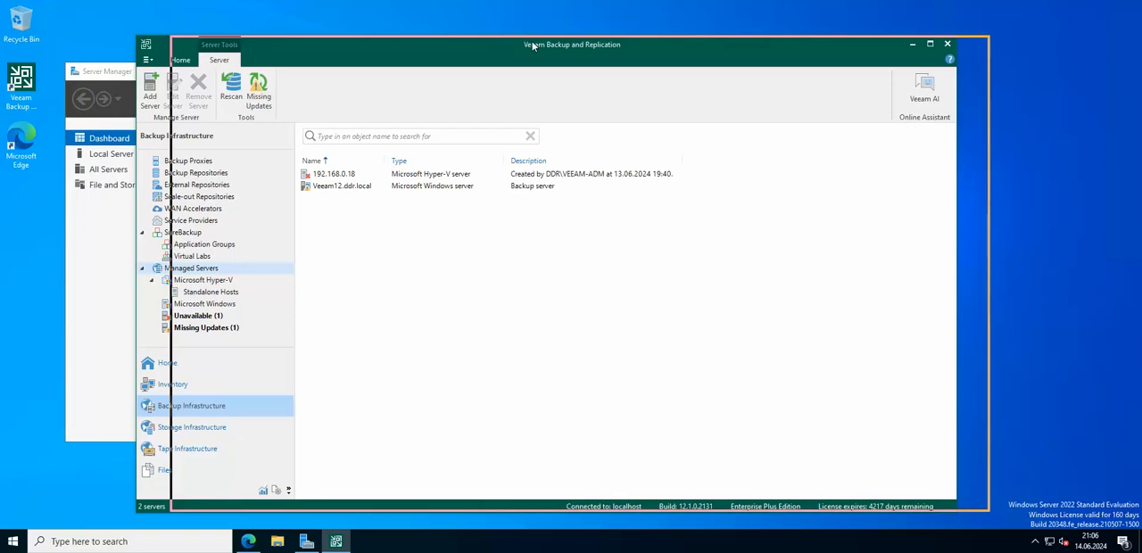
drag(571, 44, 605, 44)
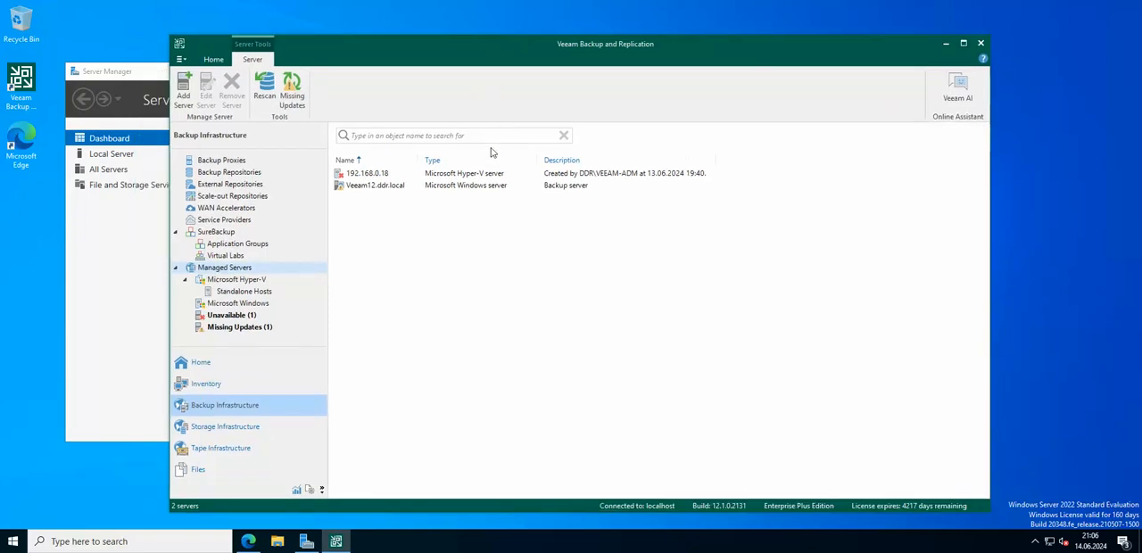
mouse_move(239, 279)
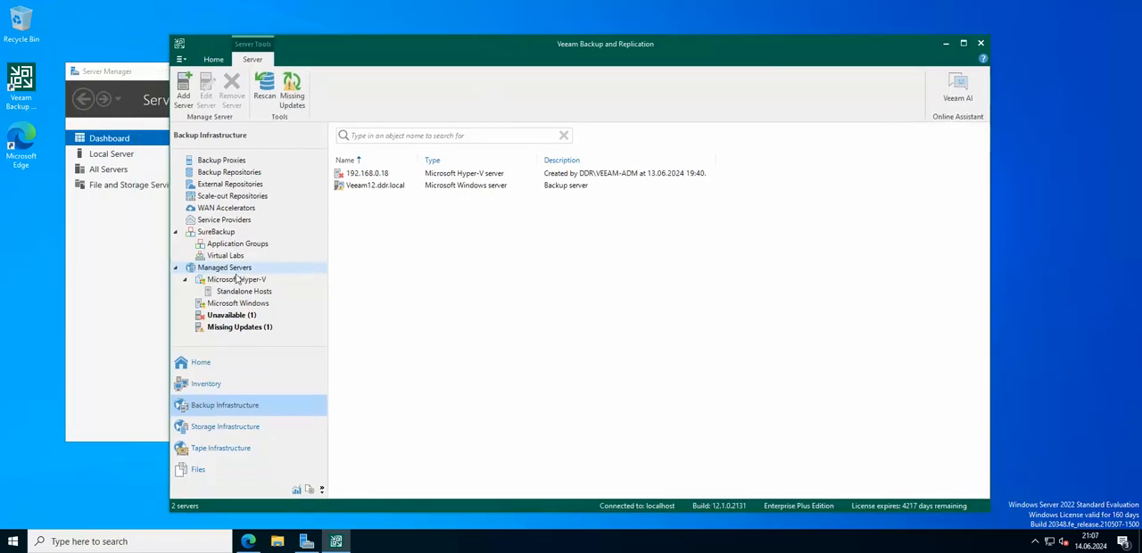
Show Managed Servers and switch between the Home and Server ribbon tabs.
click(224, 267)
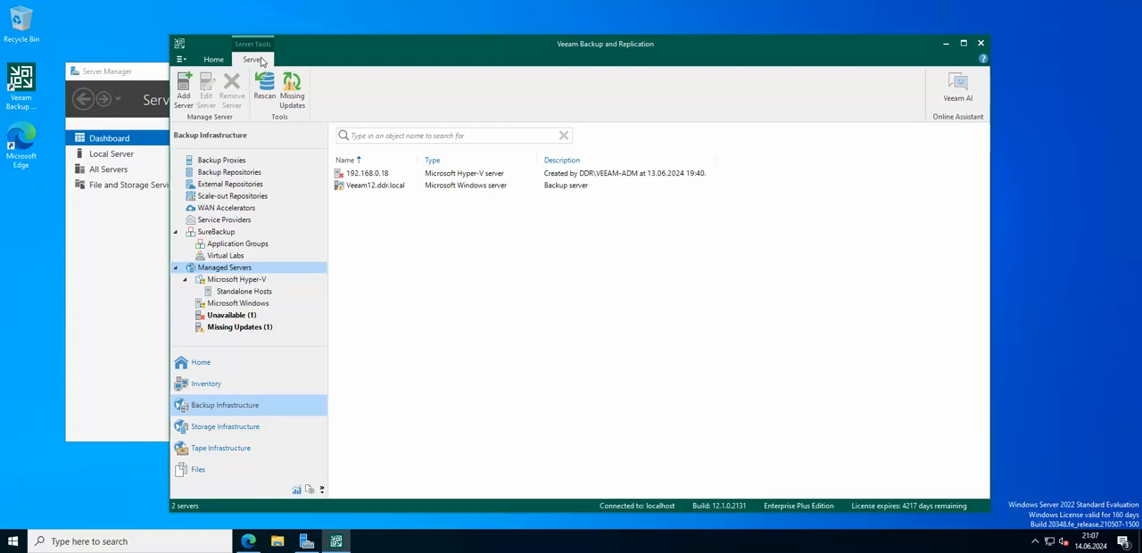
click(213, 59)
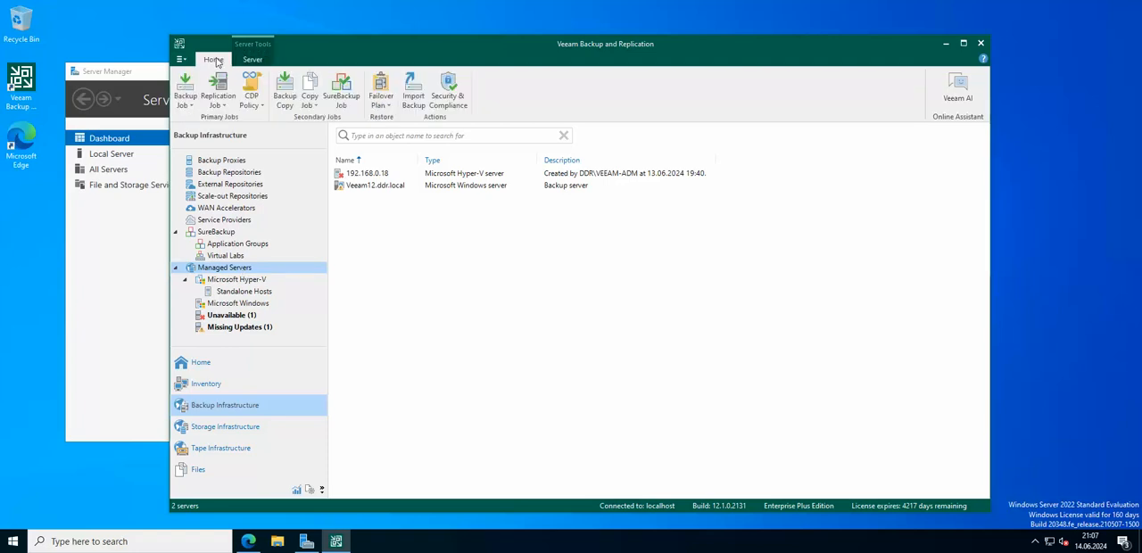
click(252, 59)
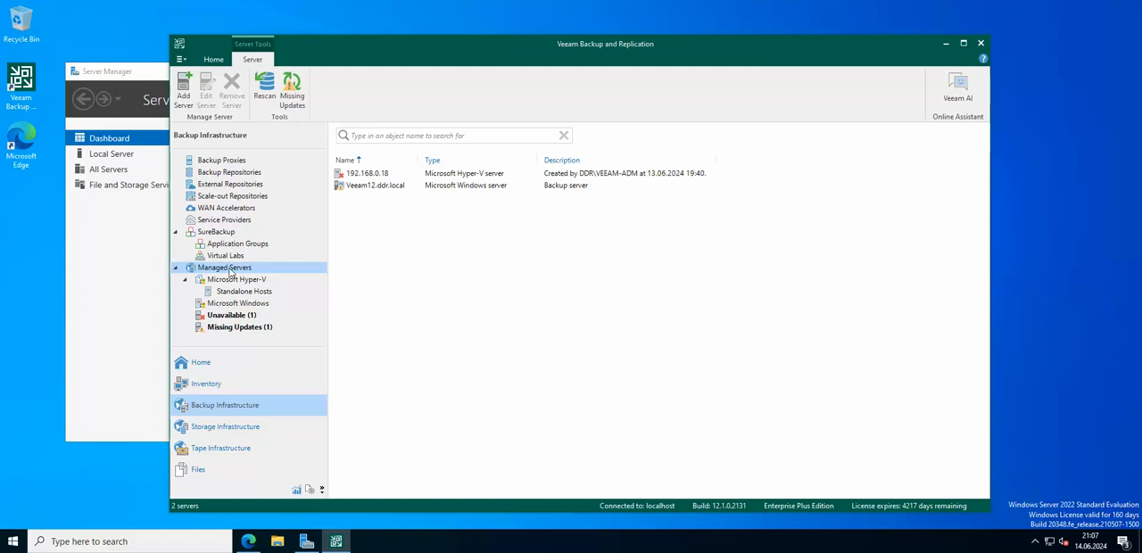
Add a Linux server with DNS name veeamdata.ddr.local and advance to the SSH step.
click(183, 89)
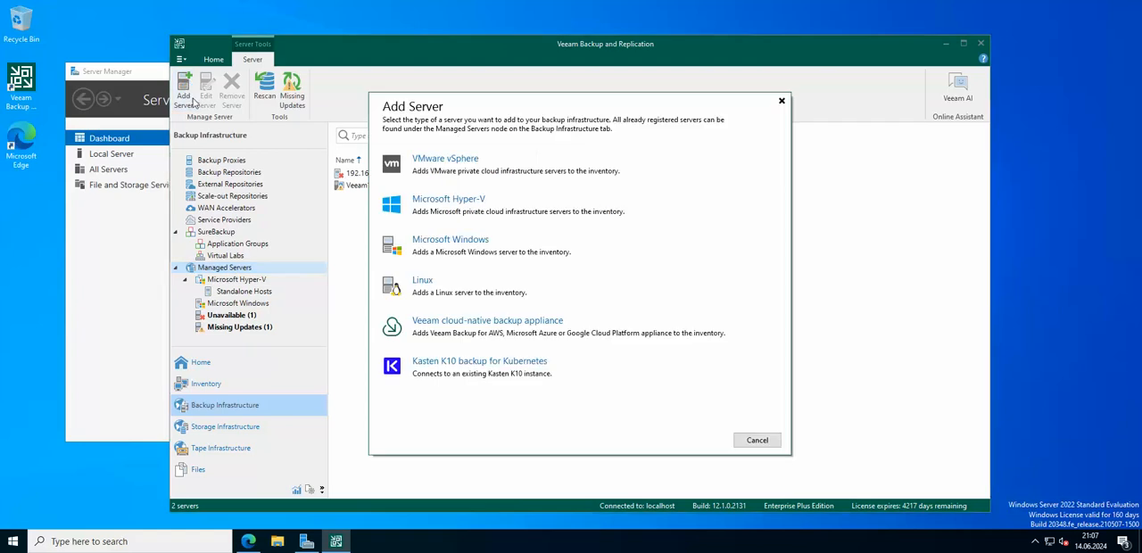
click(422, 280)
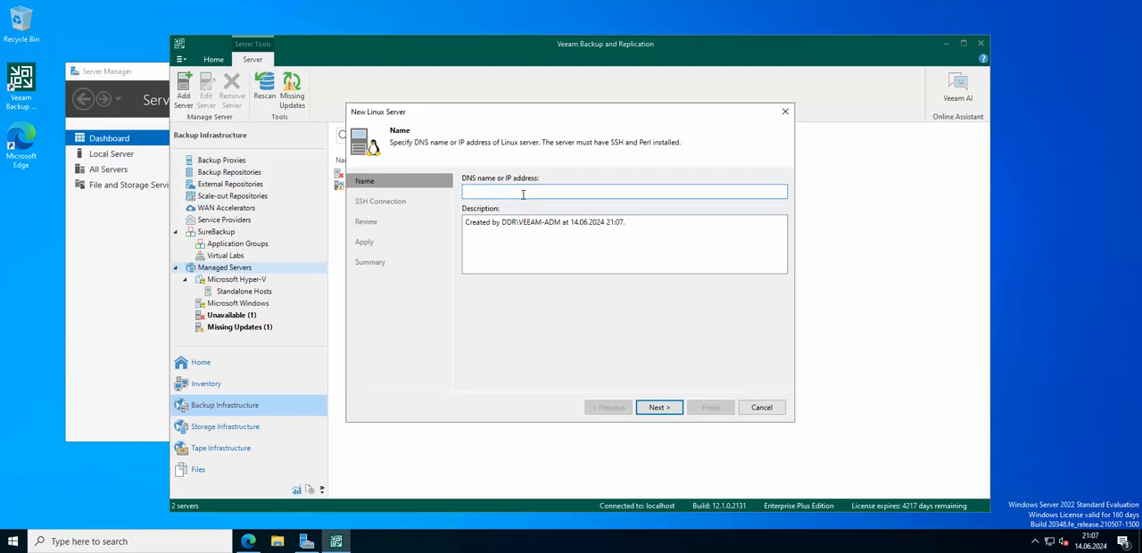
text(veeamdata.ddr)
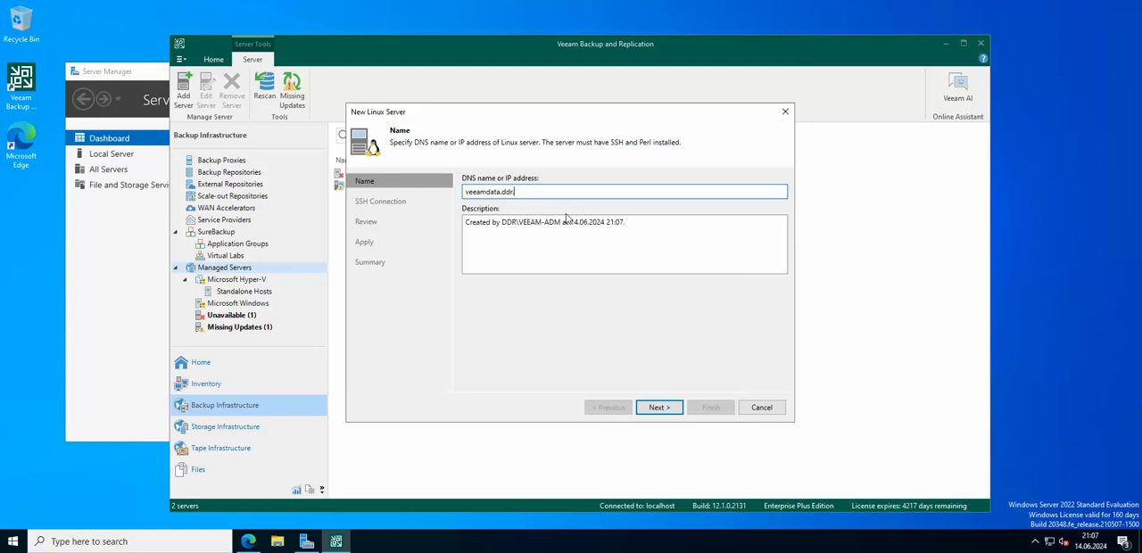
text(.local)
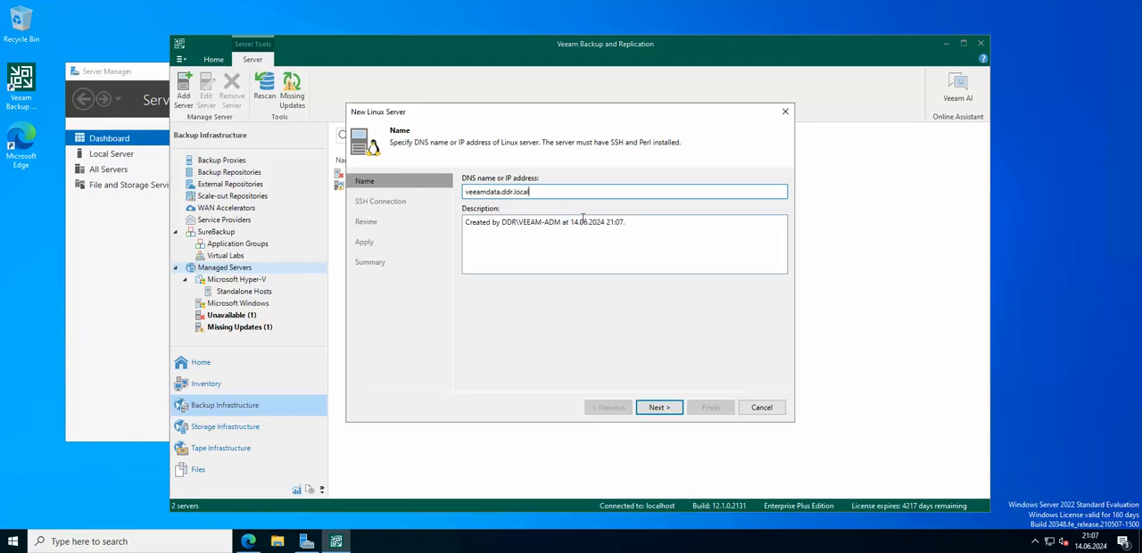
click(658, 407)
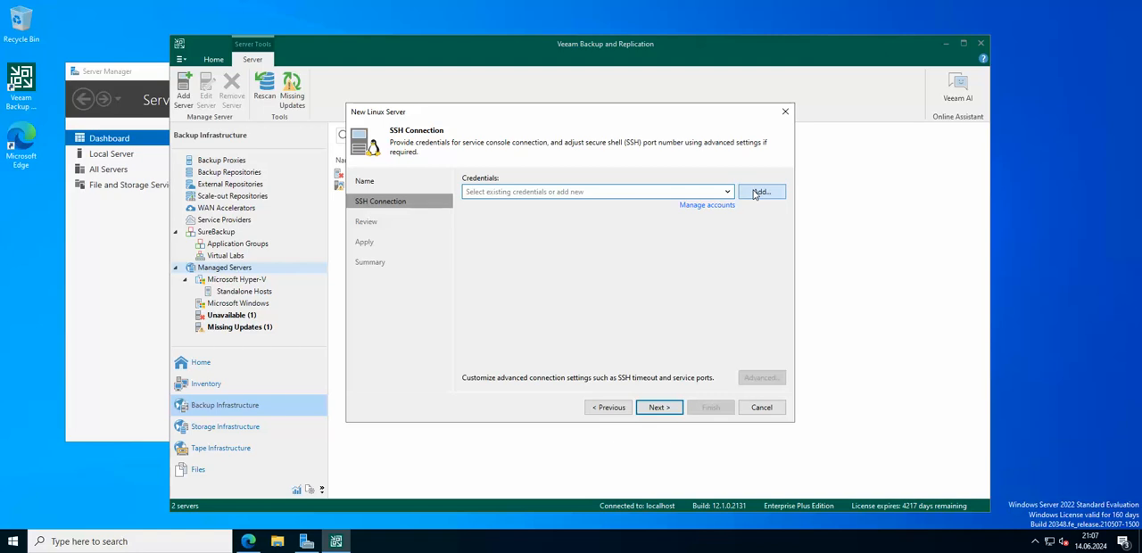
Create SSH credentials with username veeam, a password, and description veeam.
click(762, 191)
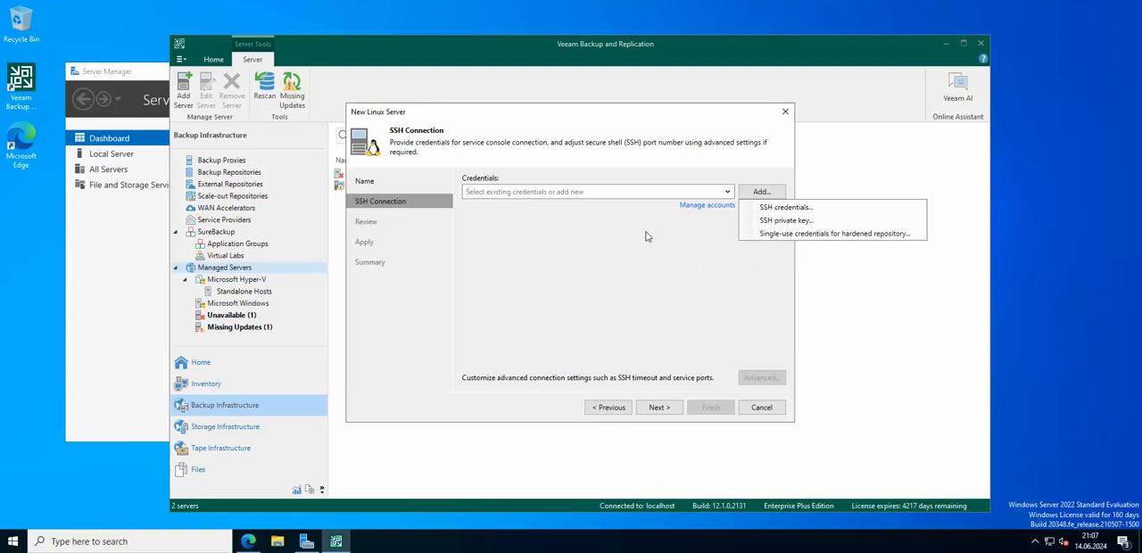
mouse_move(733, 266)
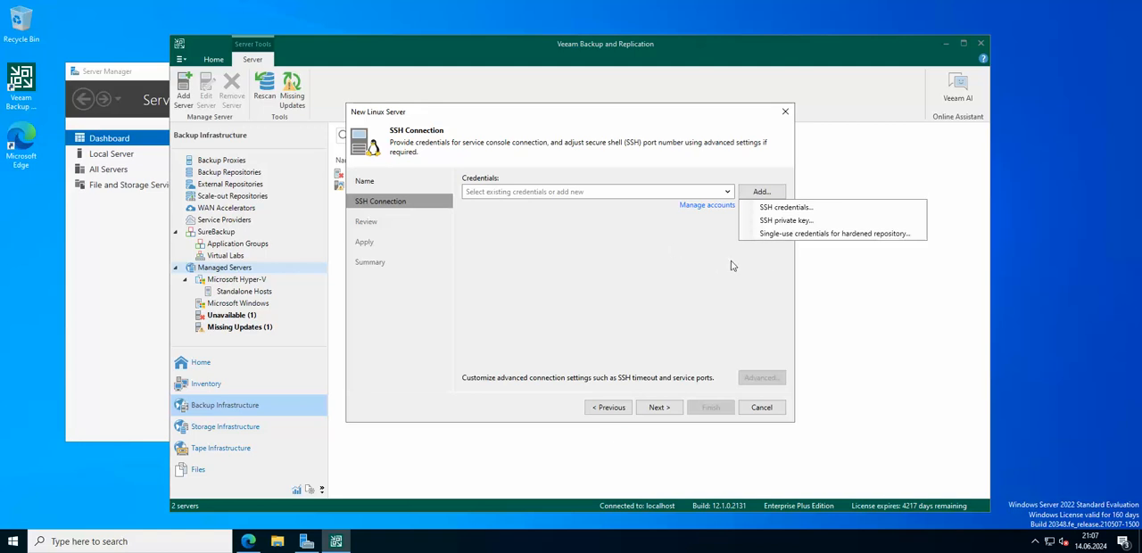
mouse_move(832, 233)
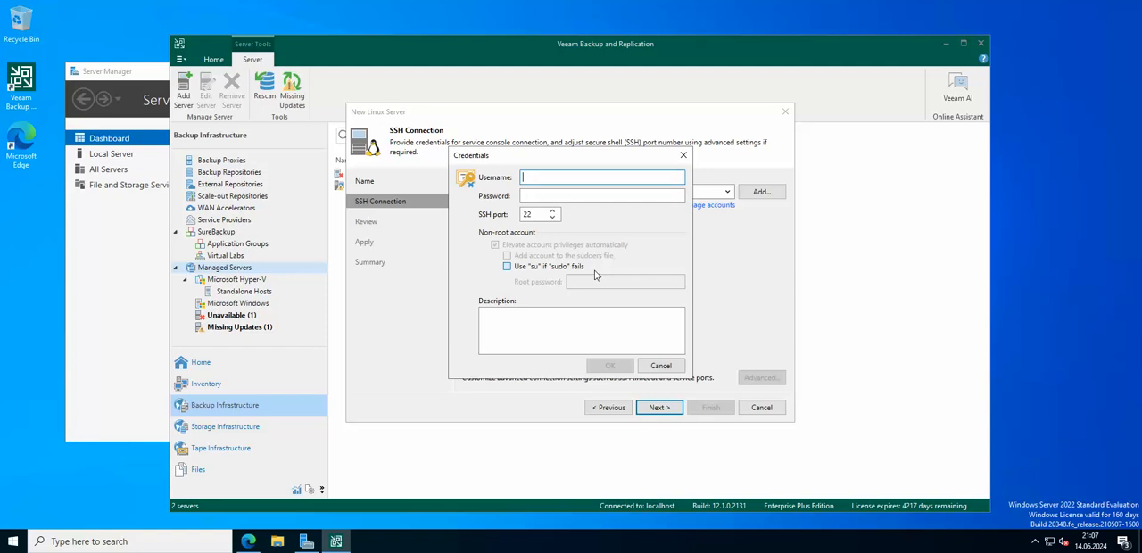
text(veeam)
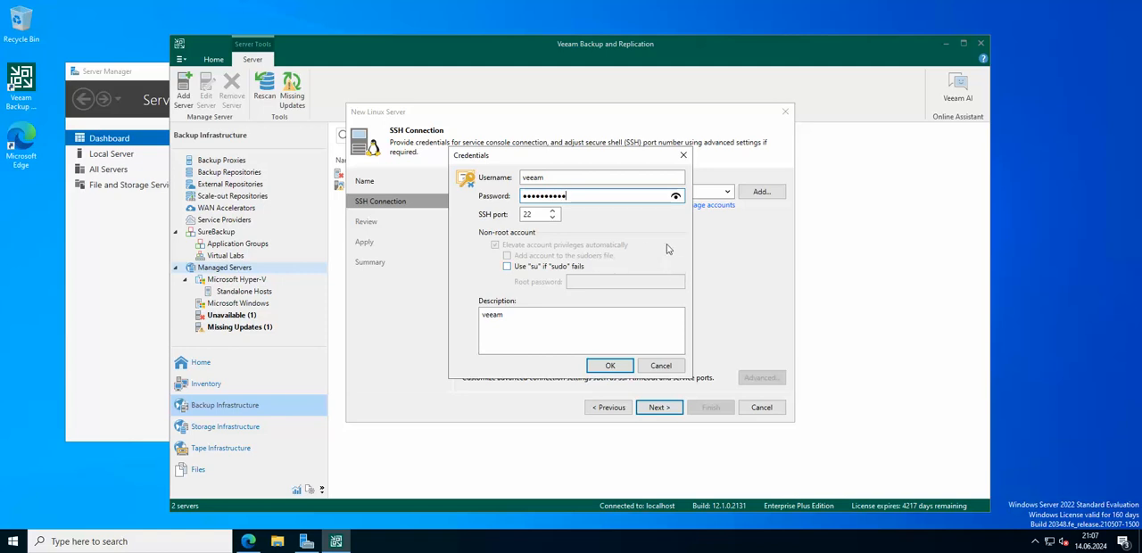
mouse_move(565, 282)
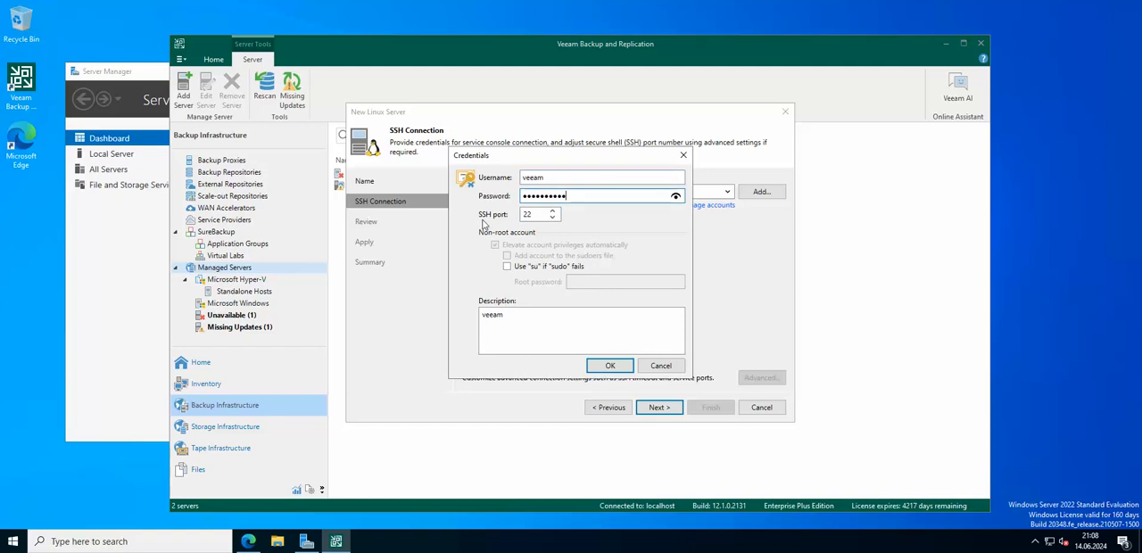
mouse_move(592, 219)
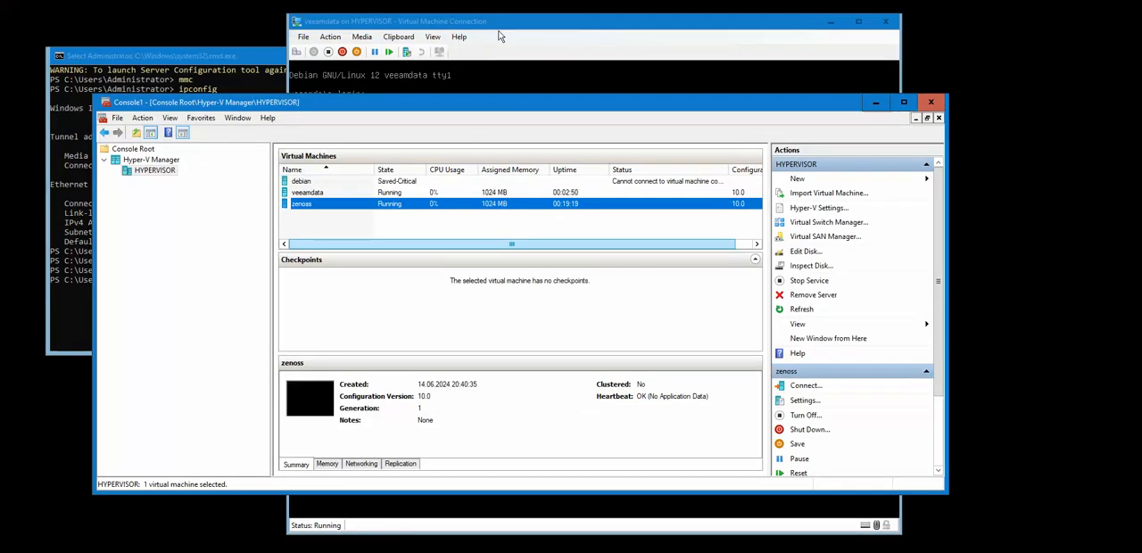
Log in to the veeamdata console as root and enter usermod -aG sudo veeam.
click(392, 20)
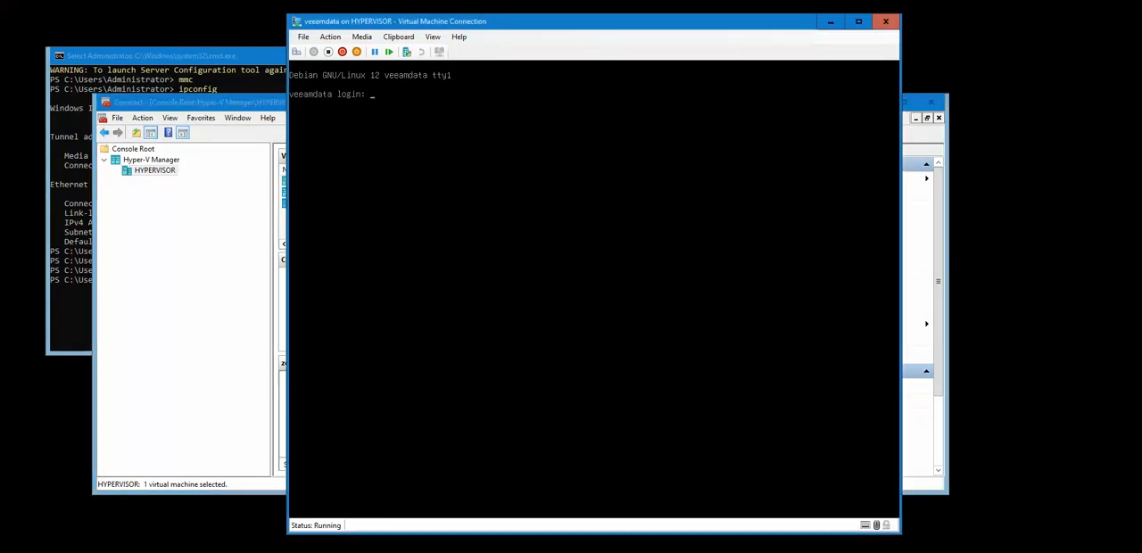
text(root)
text(usermod -)
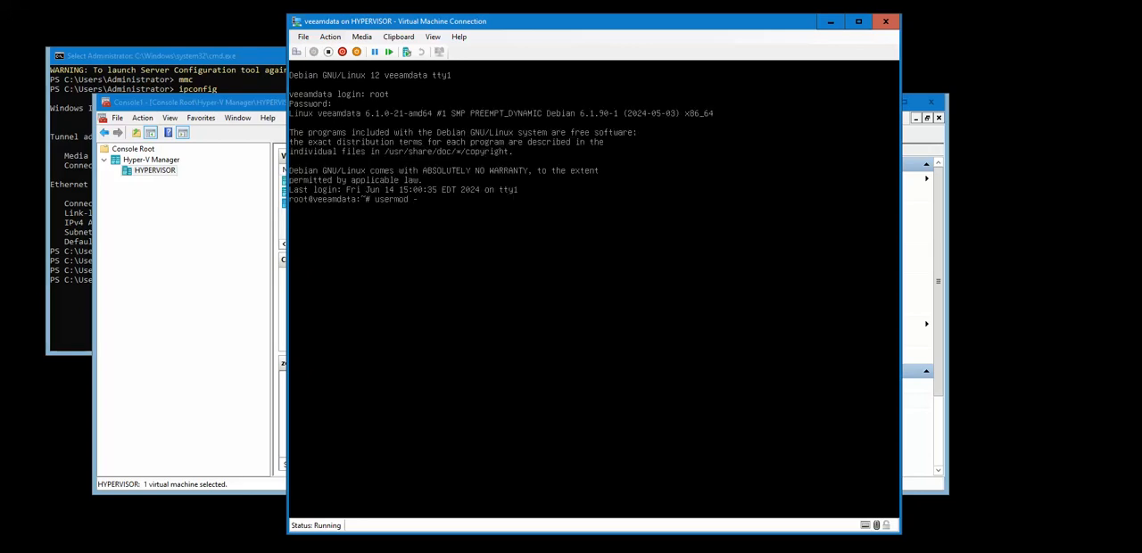
text(aG)
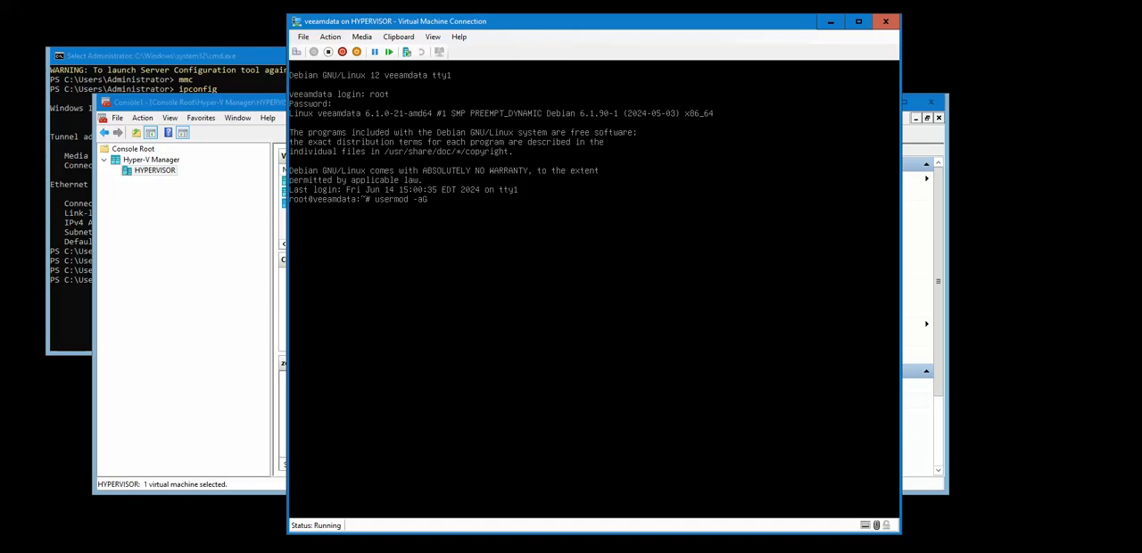
text(veeam)
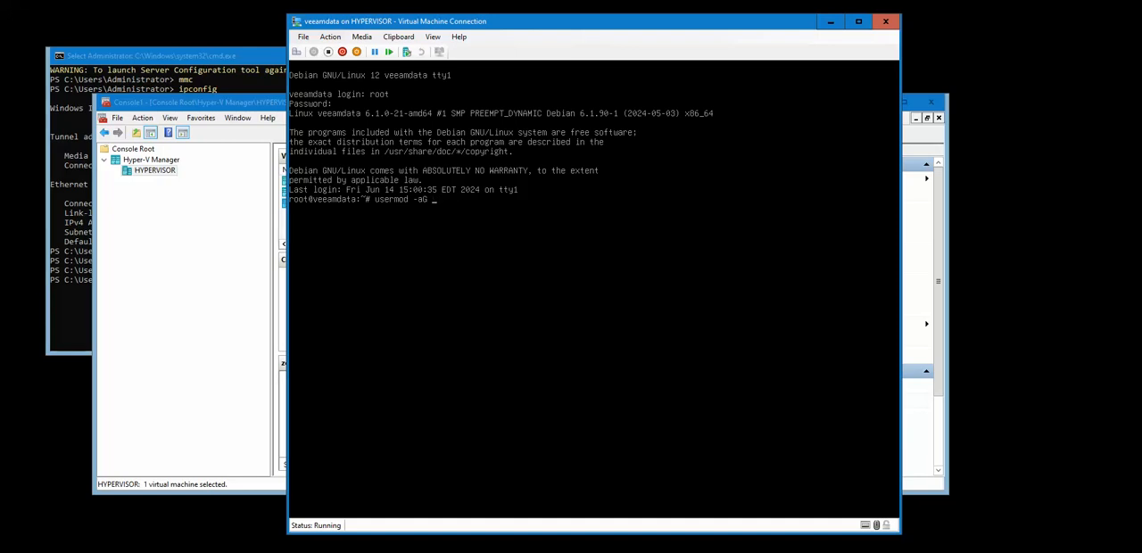
text(sudo v)
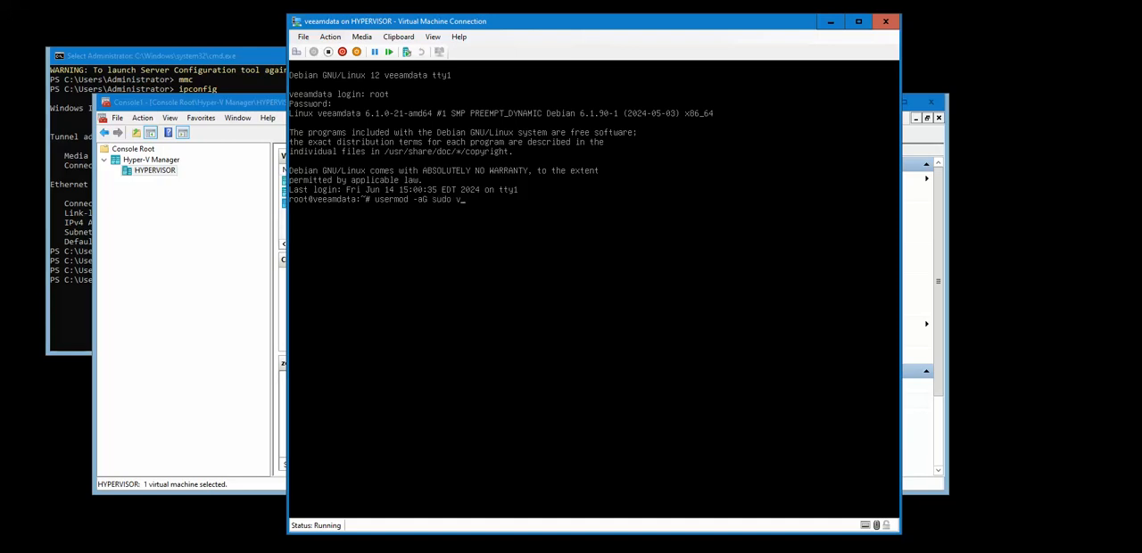
text(eeam)
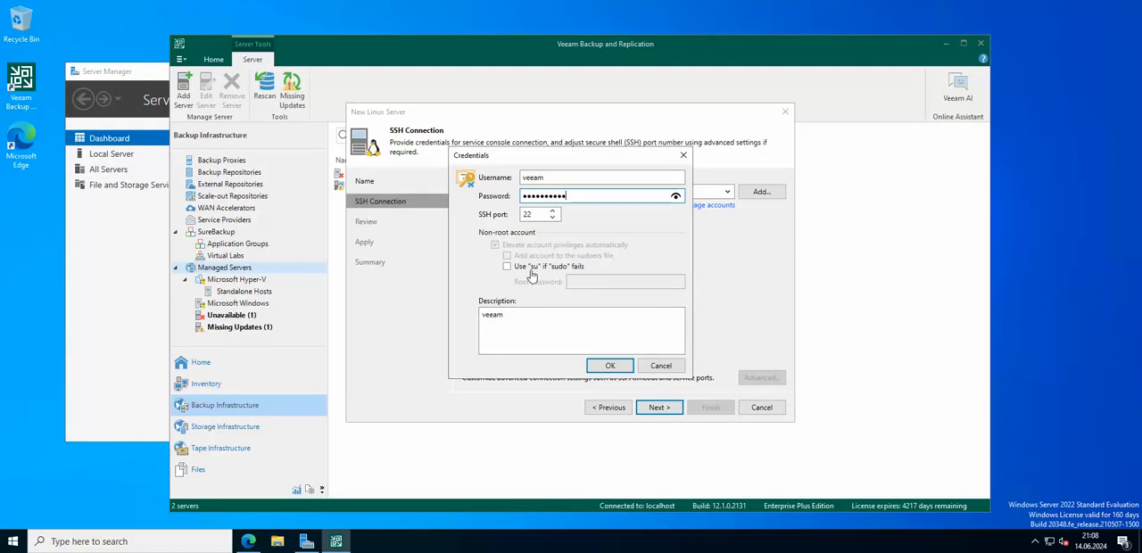
Enable 'Use su if sudo fails', save the veeam credentials, and trust the SSH fingerprint.
click(507, 267)
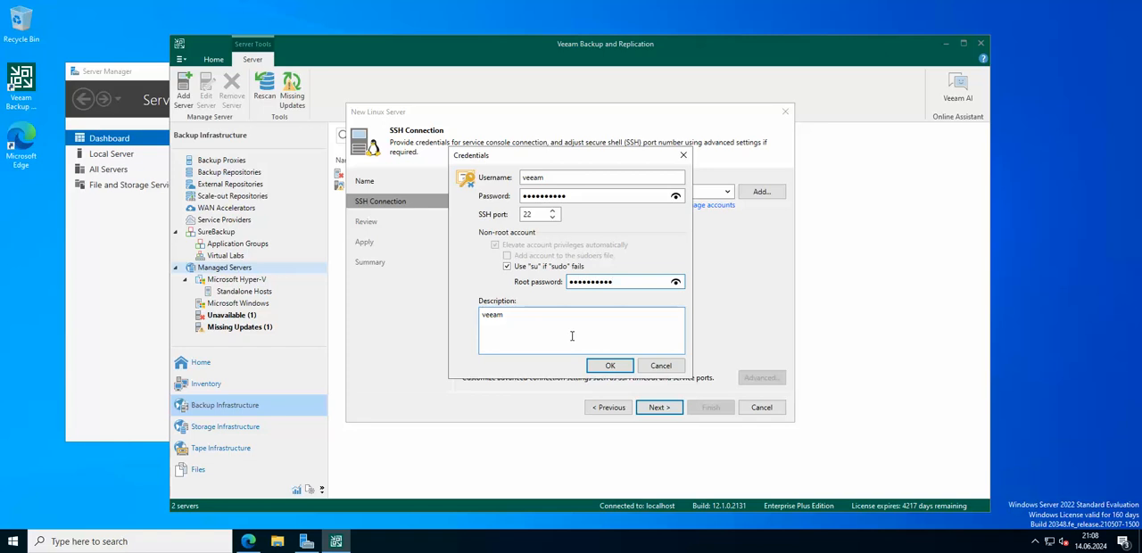
click(610, 365)
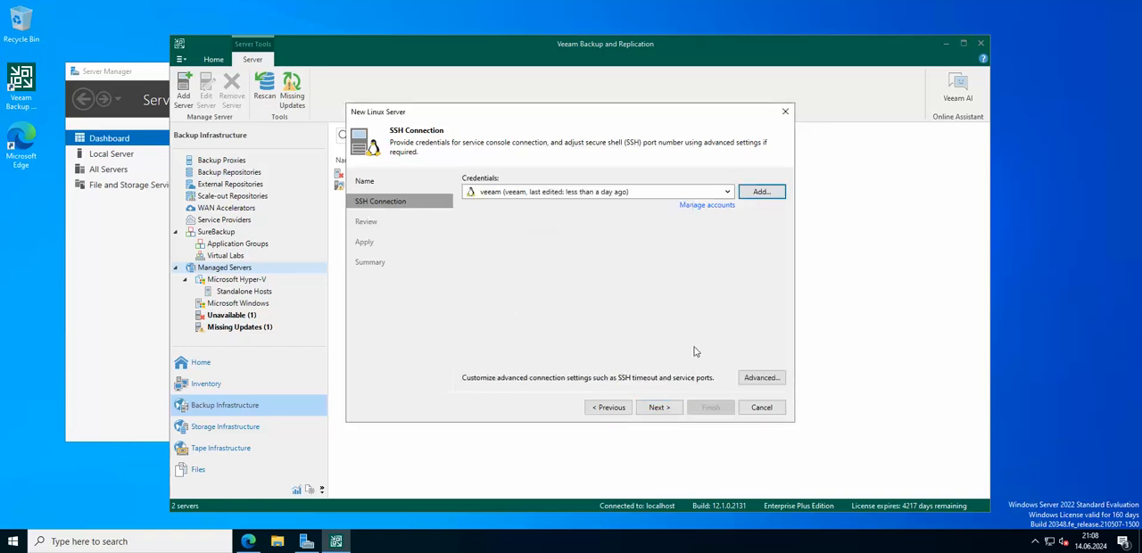
click(659, 407)
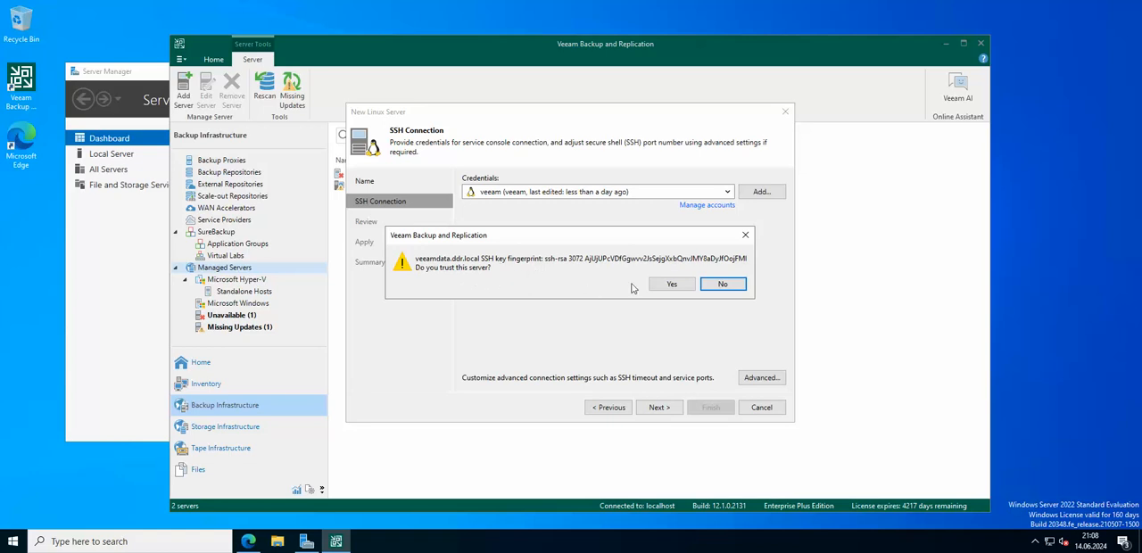
click(671, 284)
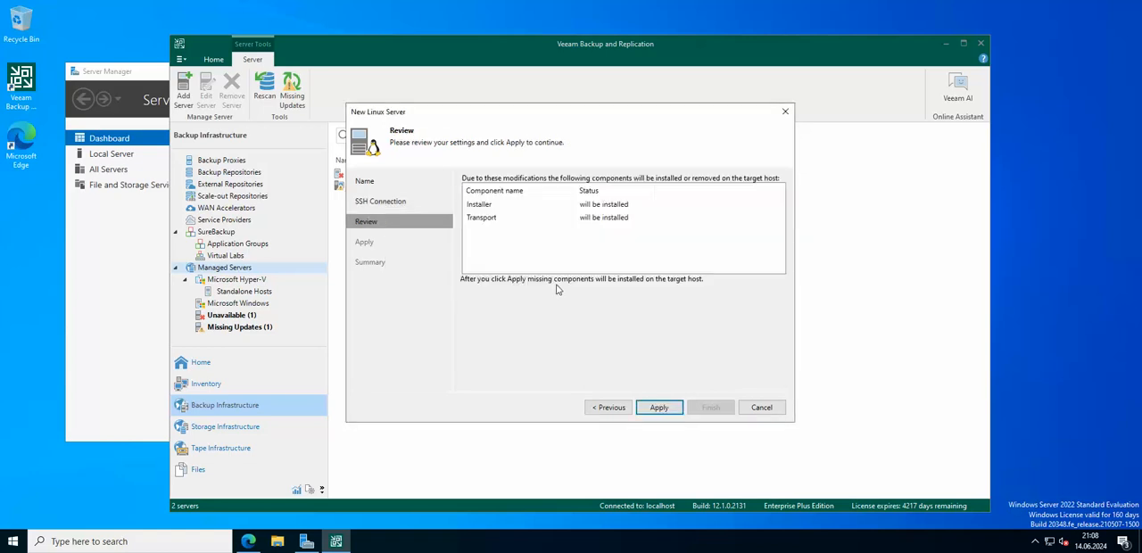
mouse_move(598, 309)
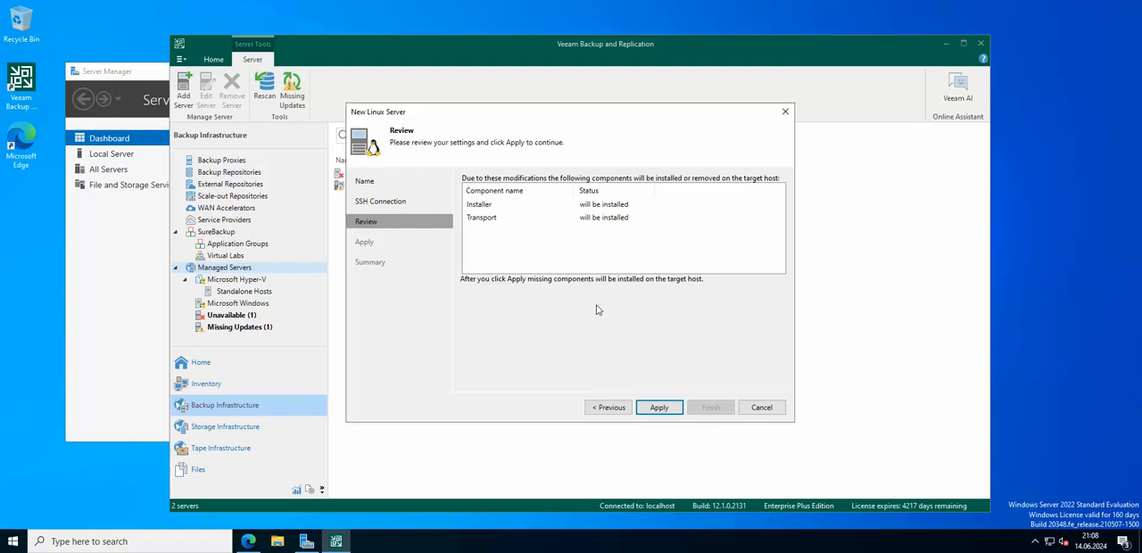
mouse_move(616, 302)
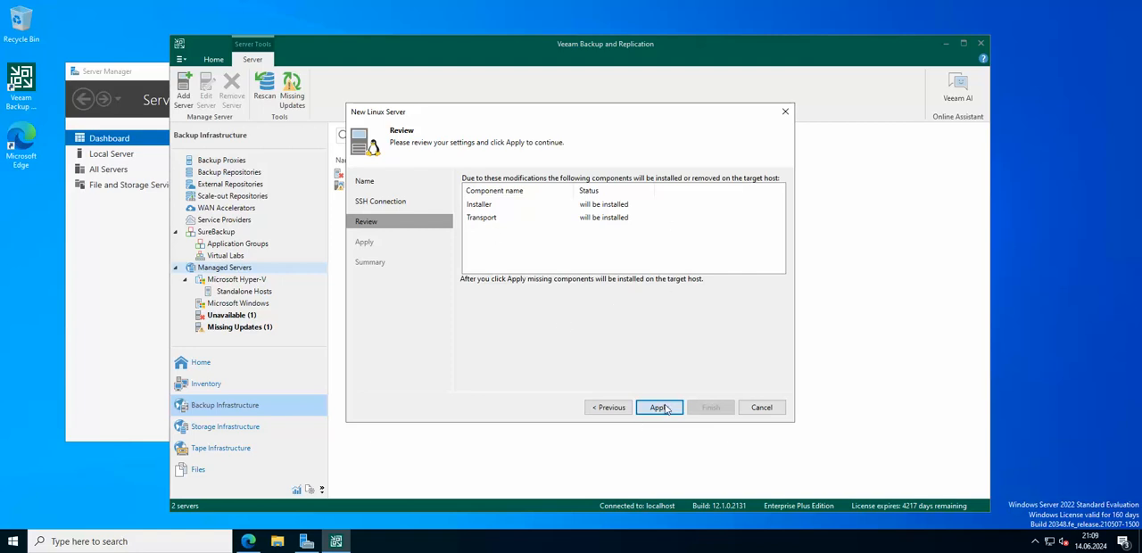
mouse_move(488, 215)
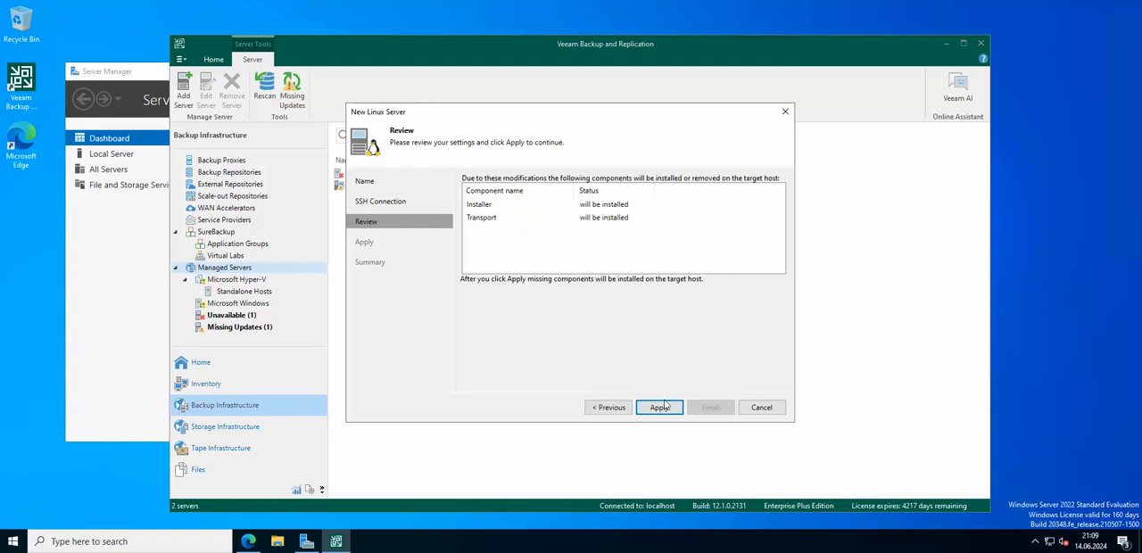
Apply the wizard to install Installer and Transport on veeamdata.ddr.local.
click(659, 407)
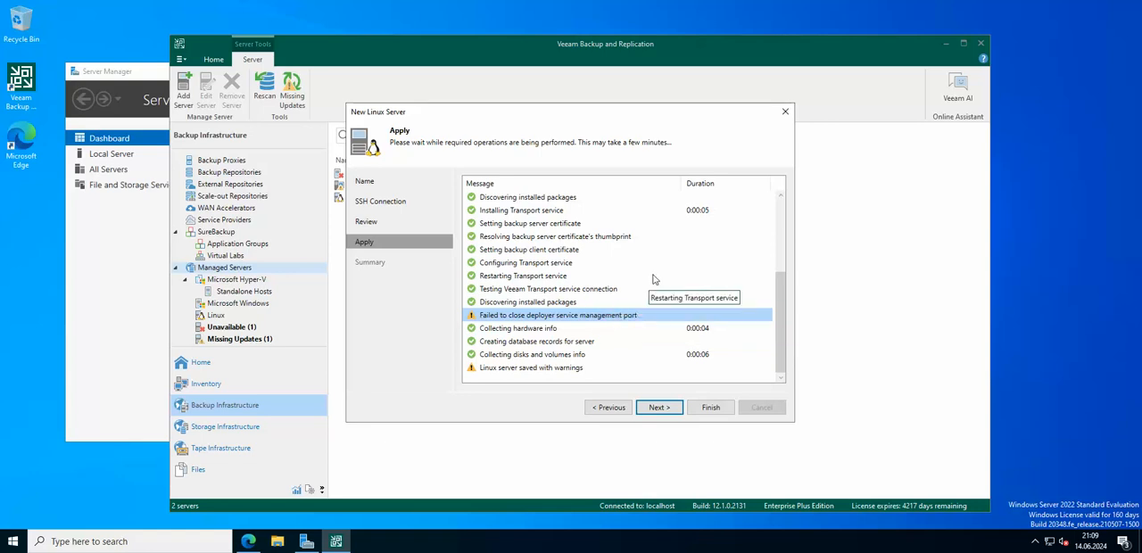
mouse_move(641, 297)
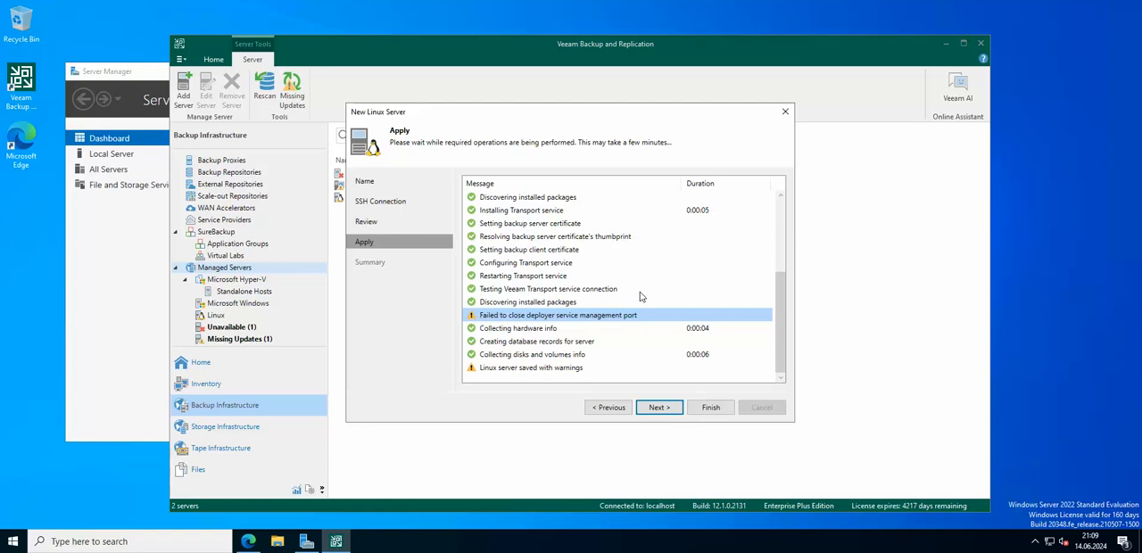
mouse_move(666, 382)
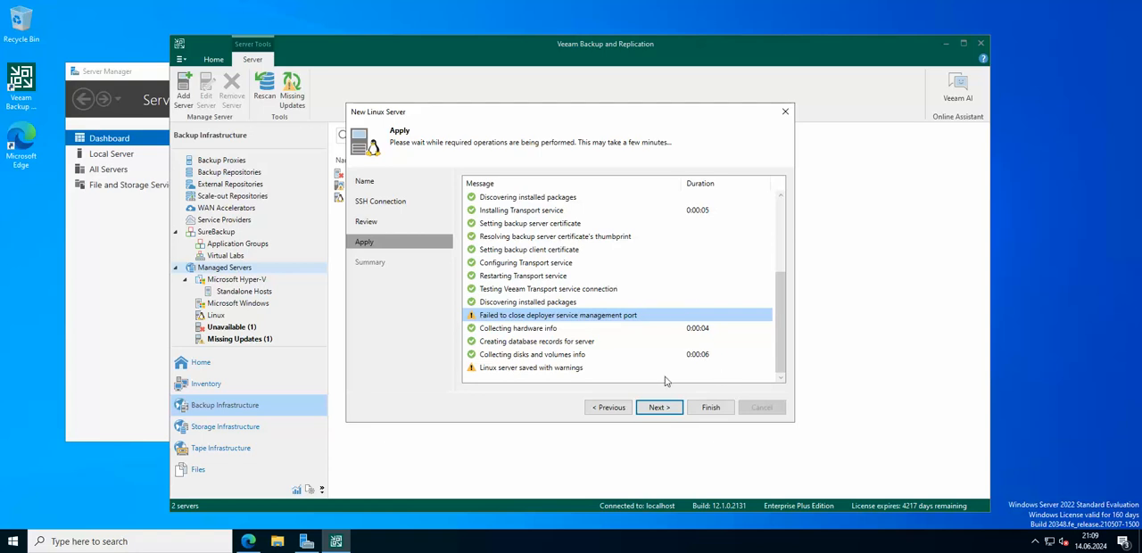
Finish the New Linux Server wizard and choose Remove Server for veeamdata.ddr.local.
click(659, 407)
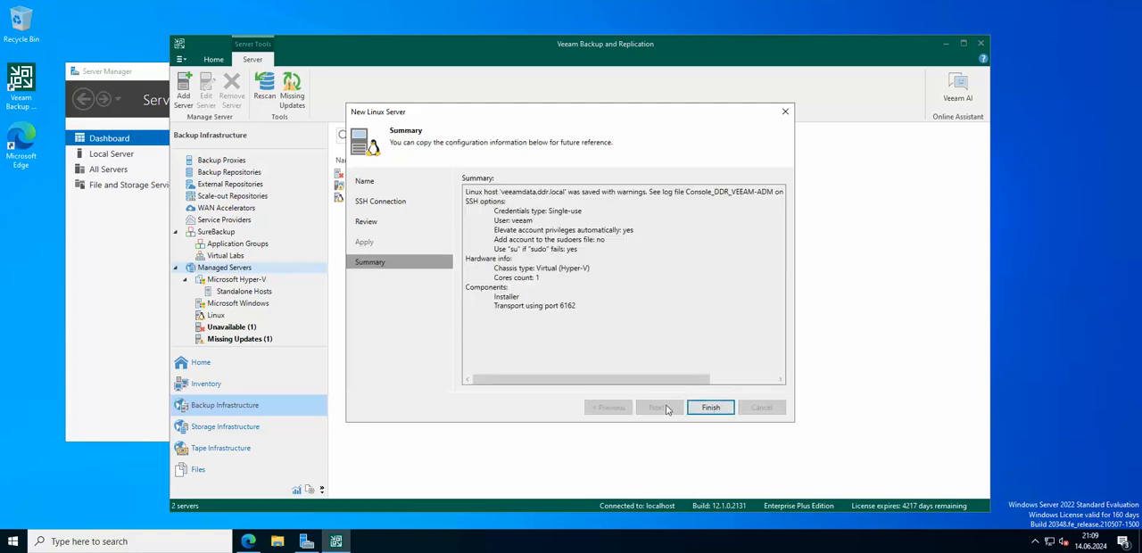
click(710, 407)
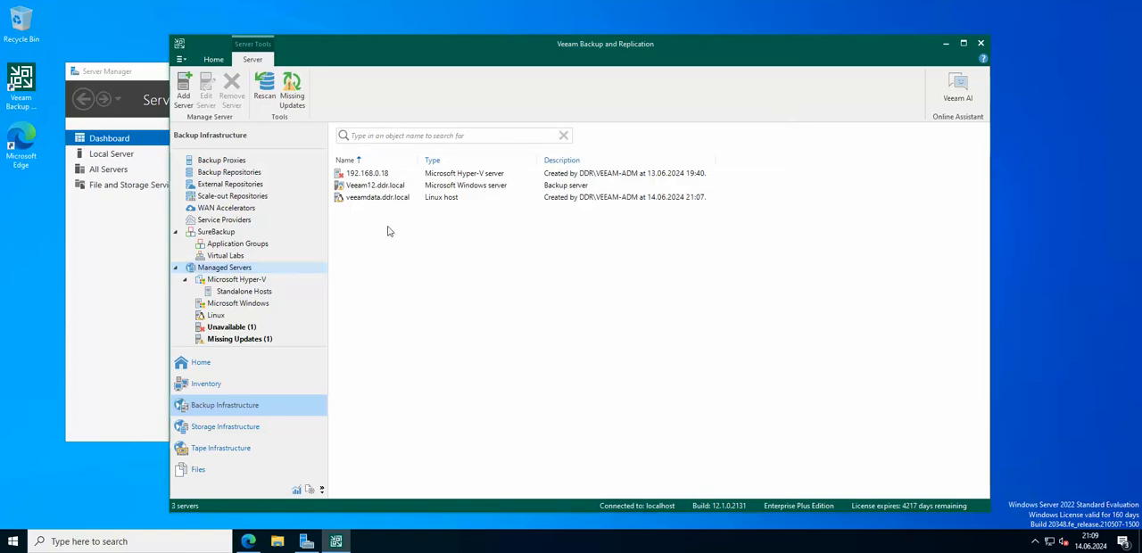
click(231, 89)
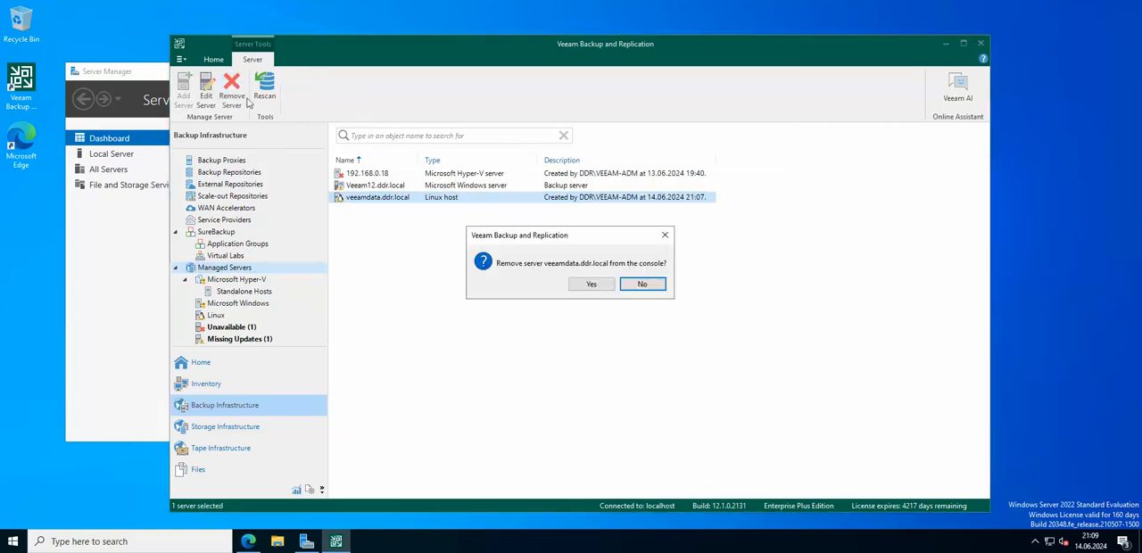
Confirm removal twice, supply the veeam credentials, and close the finished Remove Server window.
click(591, 284)
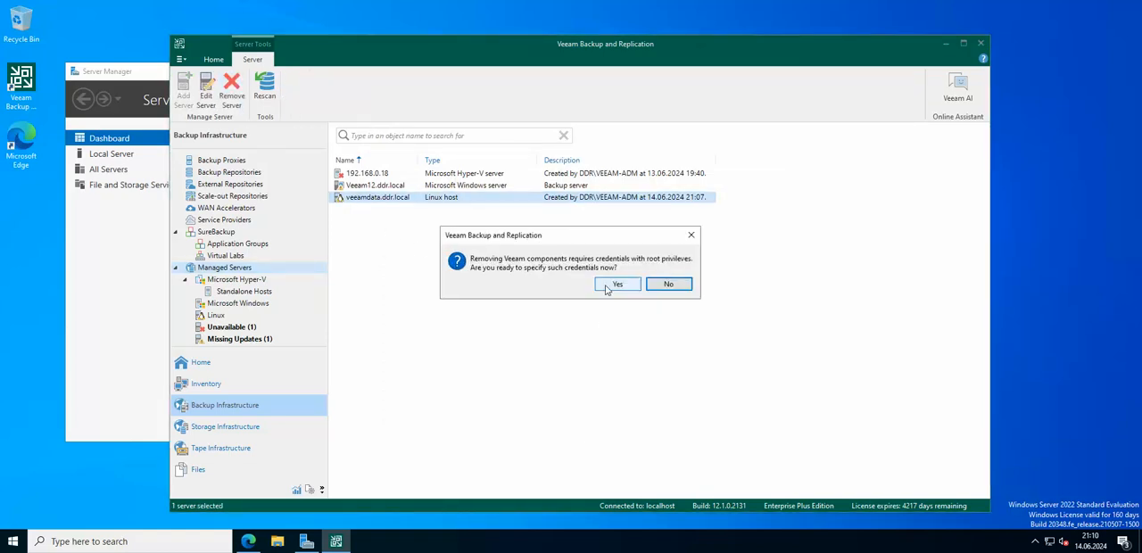
click(617, 284)
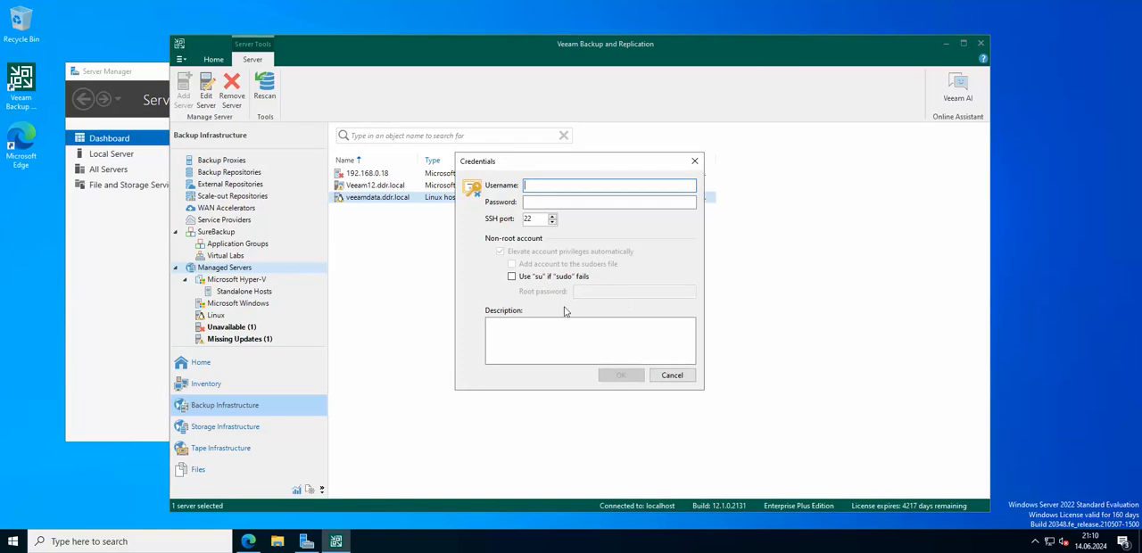
text(veeam)
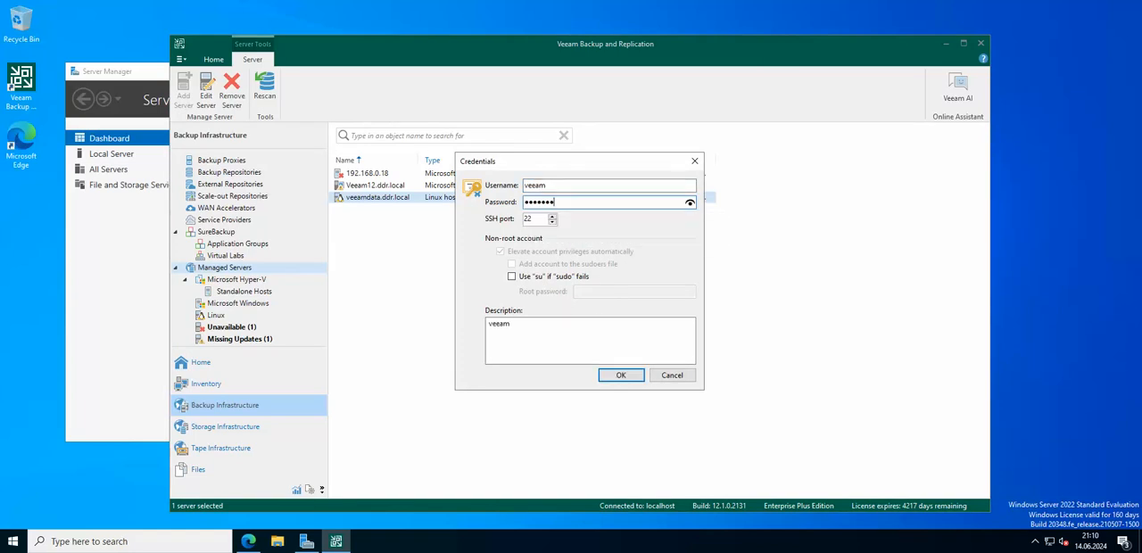
click(621, 375)
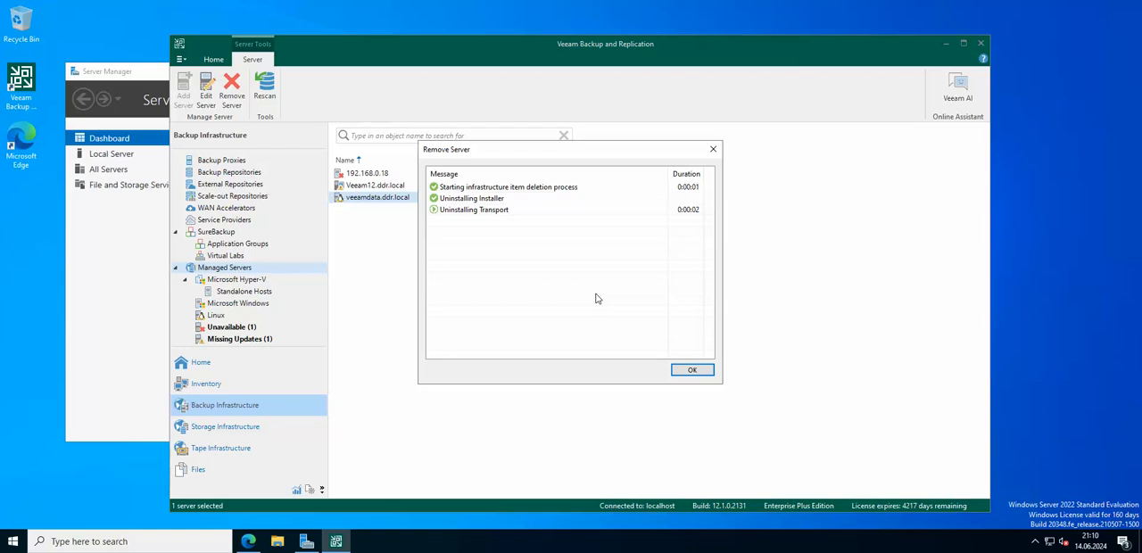
click(692, 369)
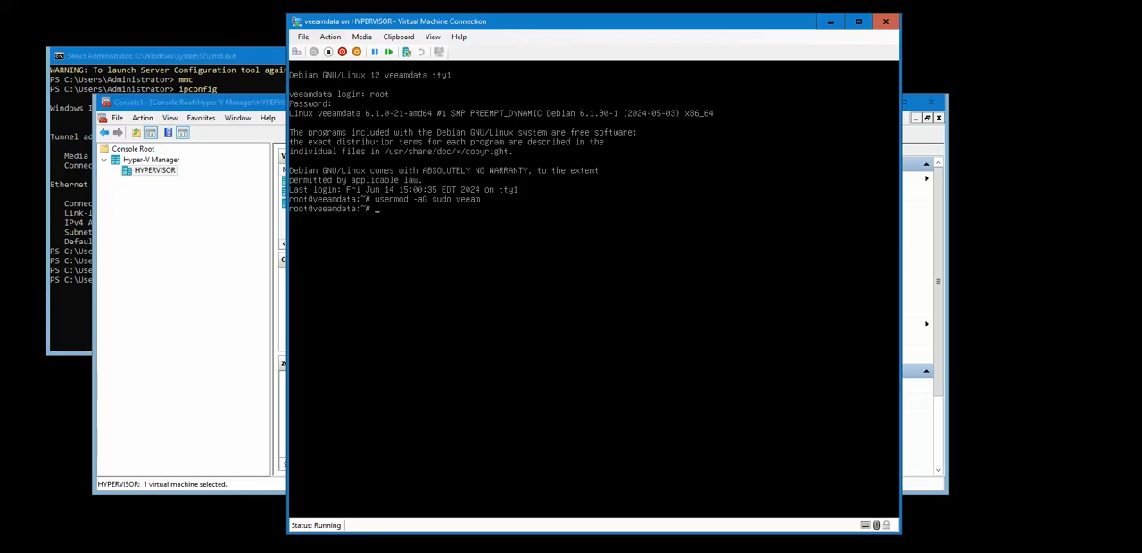
Run apt install iptables in the veeamdata root console.
text(apt inst)
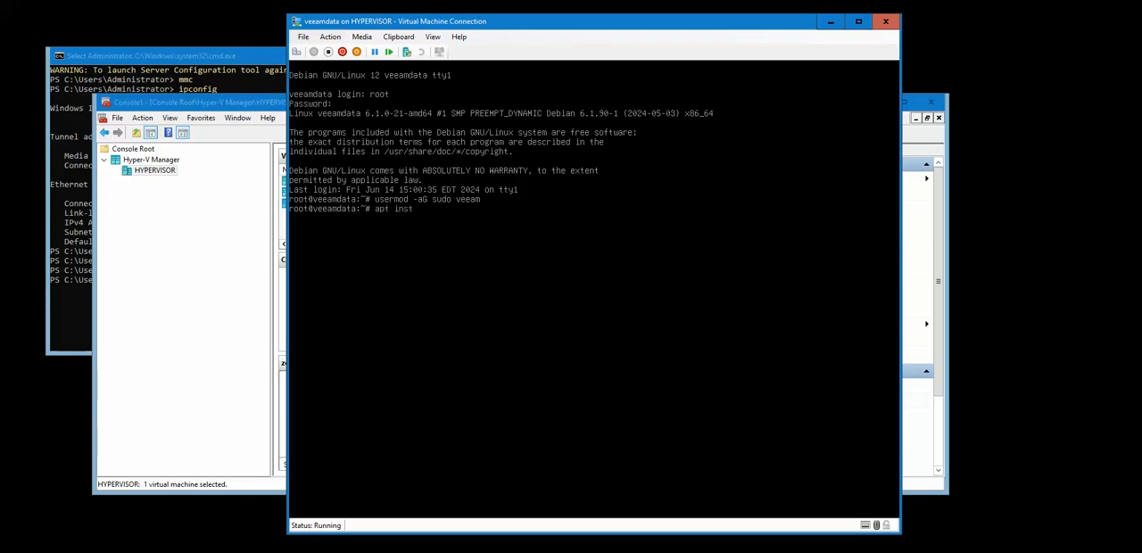
text(all iptab)
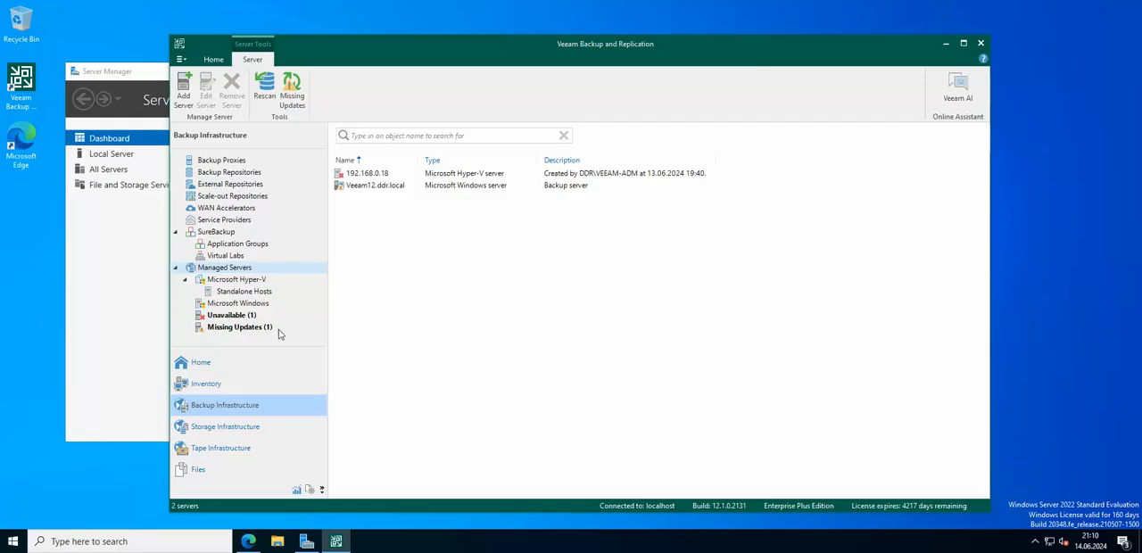
Re-add Linux server veeamdata.ddr.local and advance to its SSH connection settings.
click(183, 89)
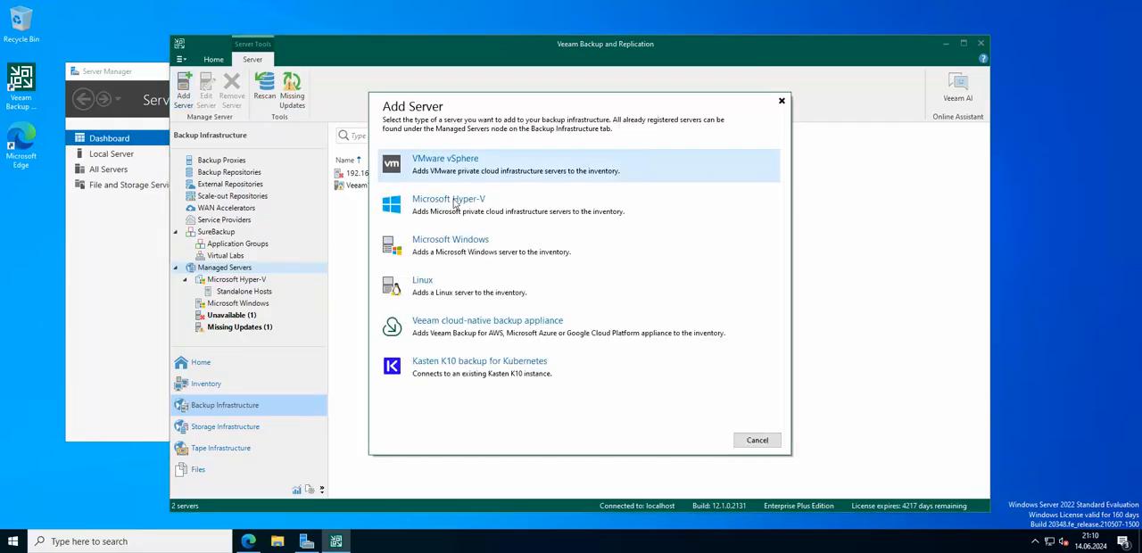
click(422, 279)
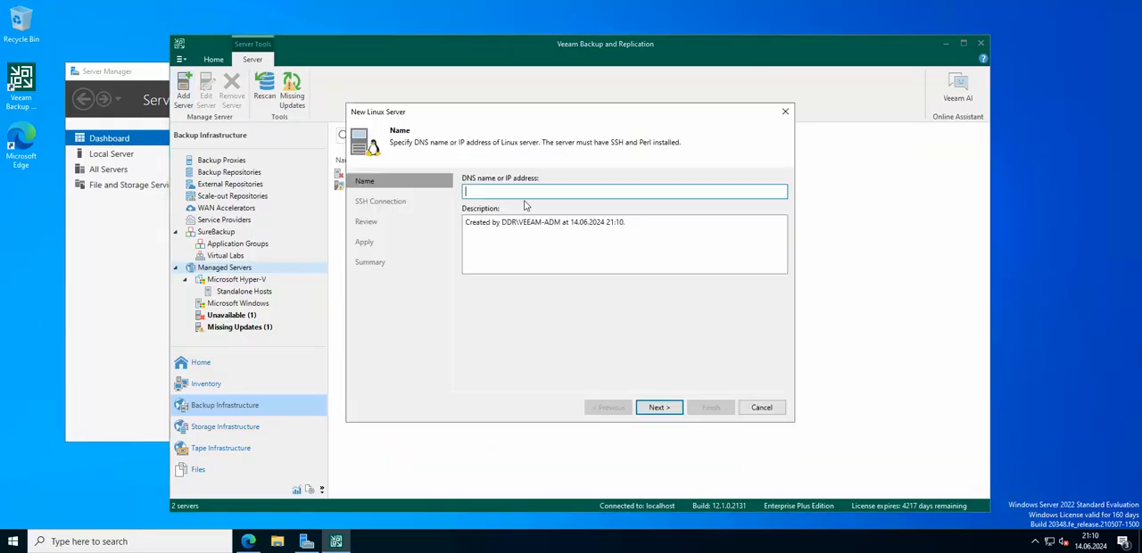
text(v)
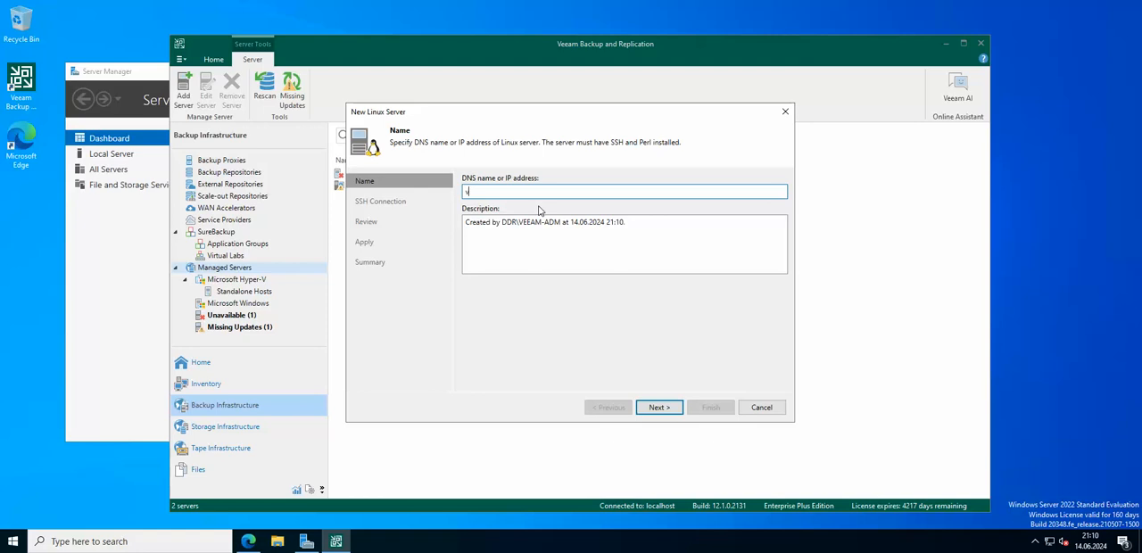
text(eeamdata.ddr.local)
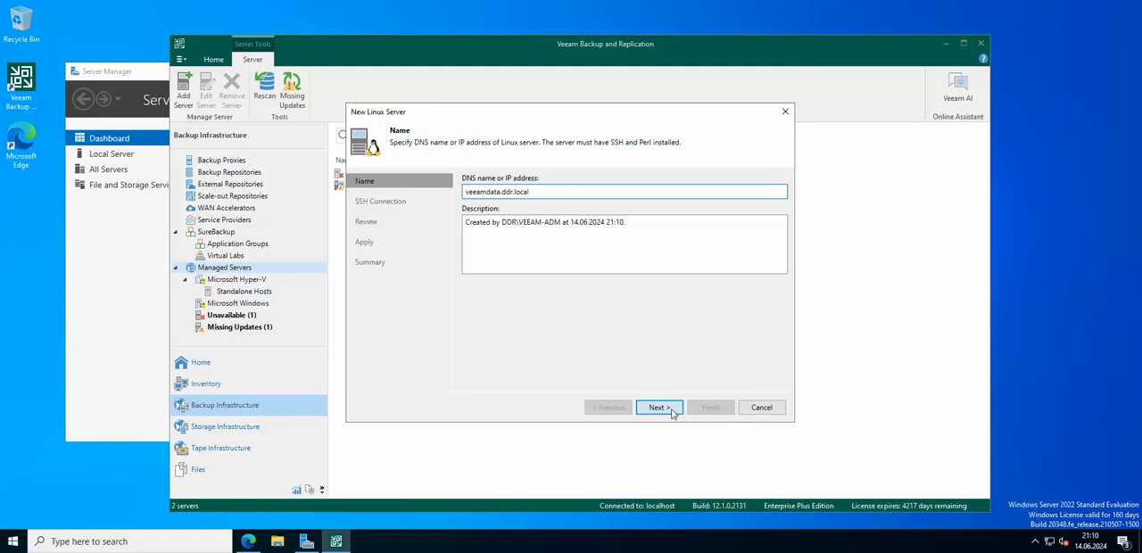
click(659, 406)
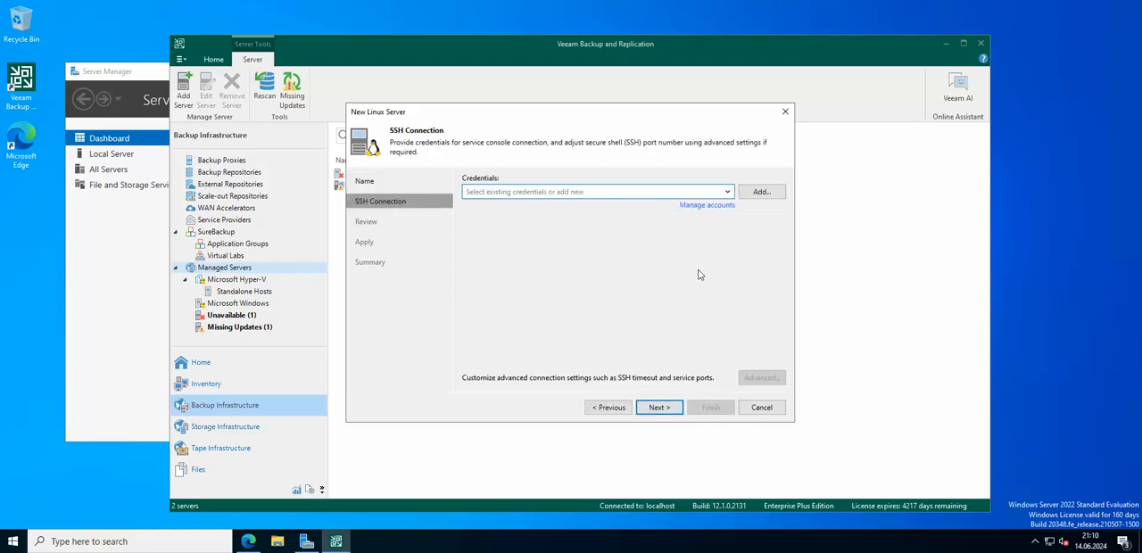
Add credentials for account veeam with its password and trust the server's SSH fingerprint.
click(761, 191)
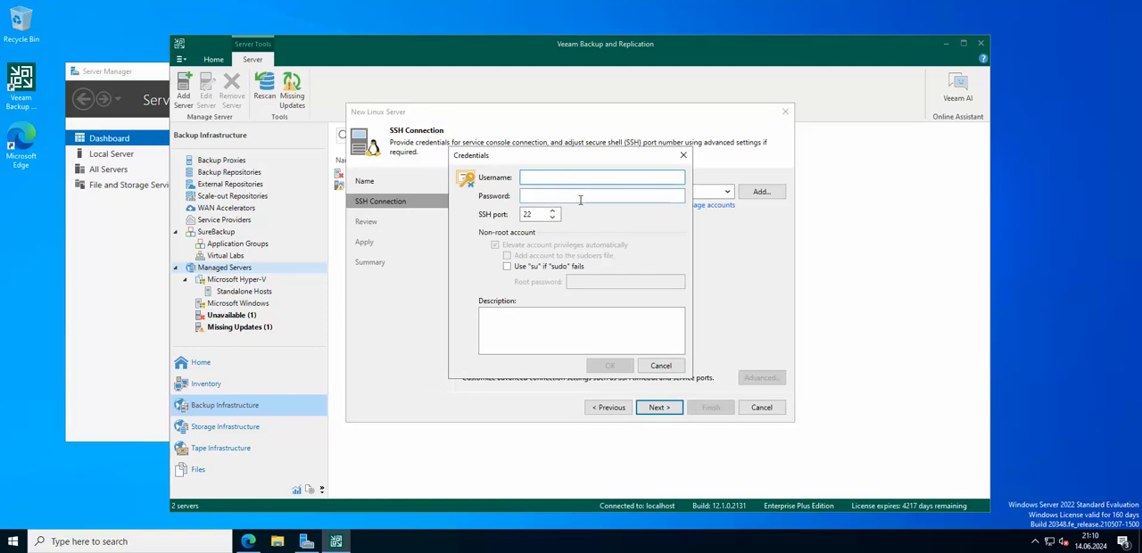
text(veeam)
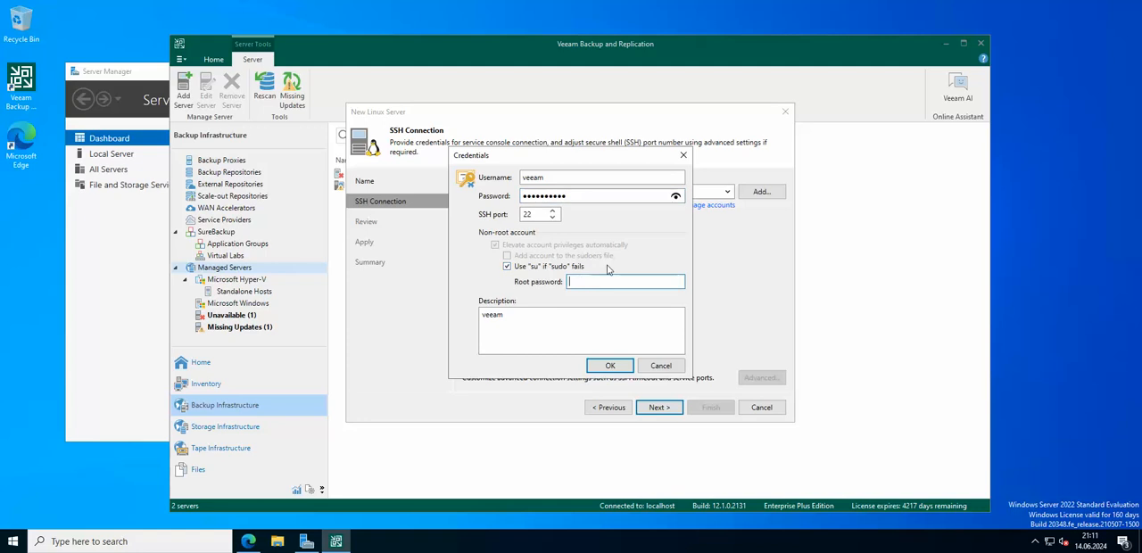
text(•••••)
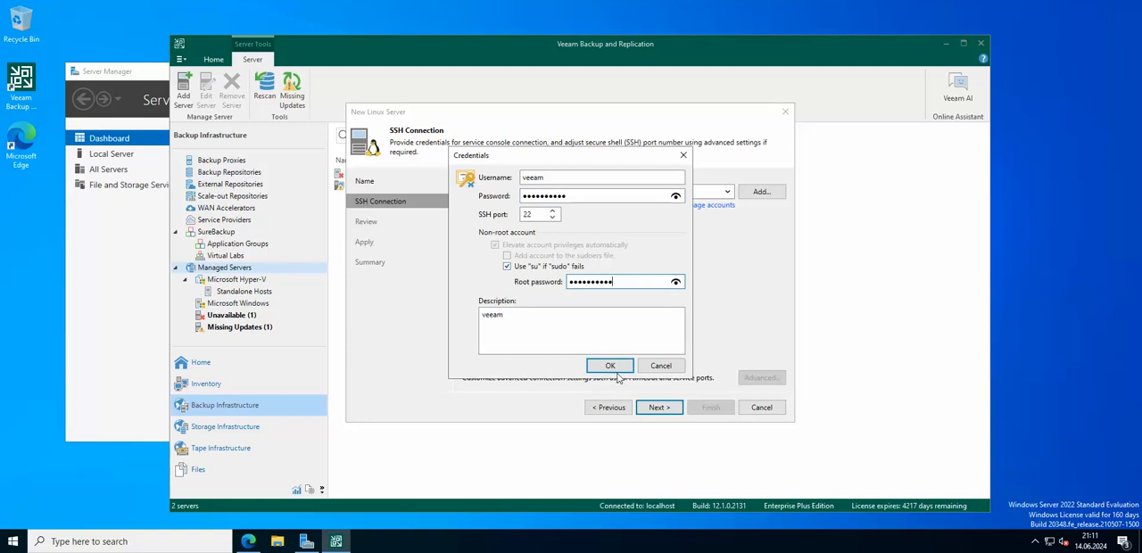
click(610, 365)
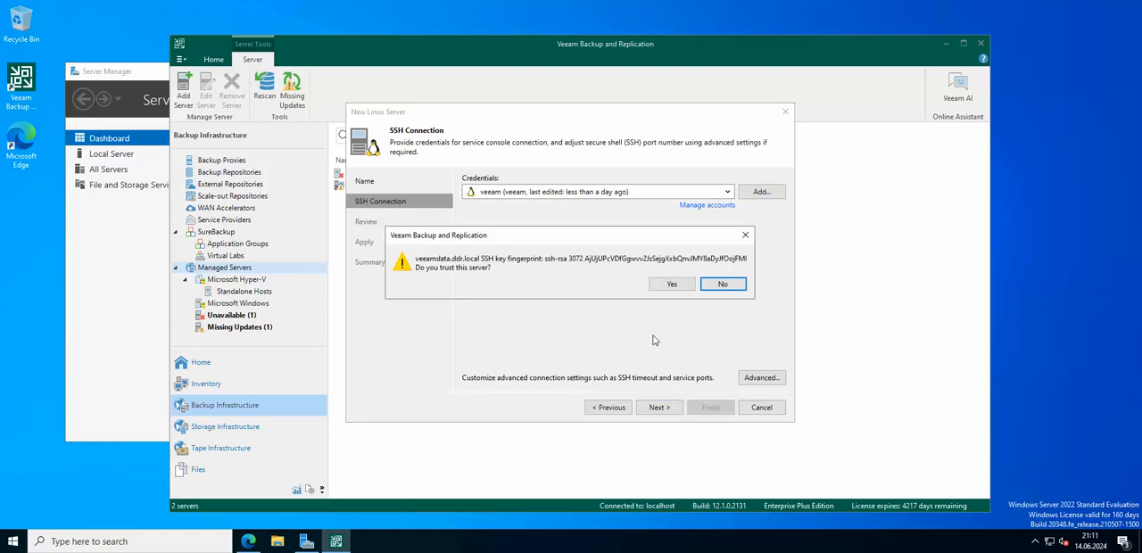
click(671, 284)
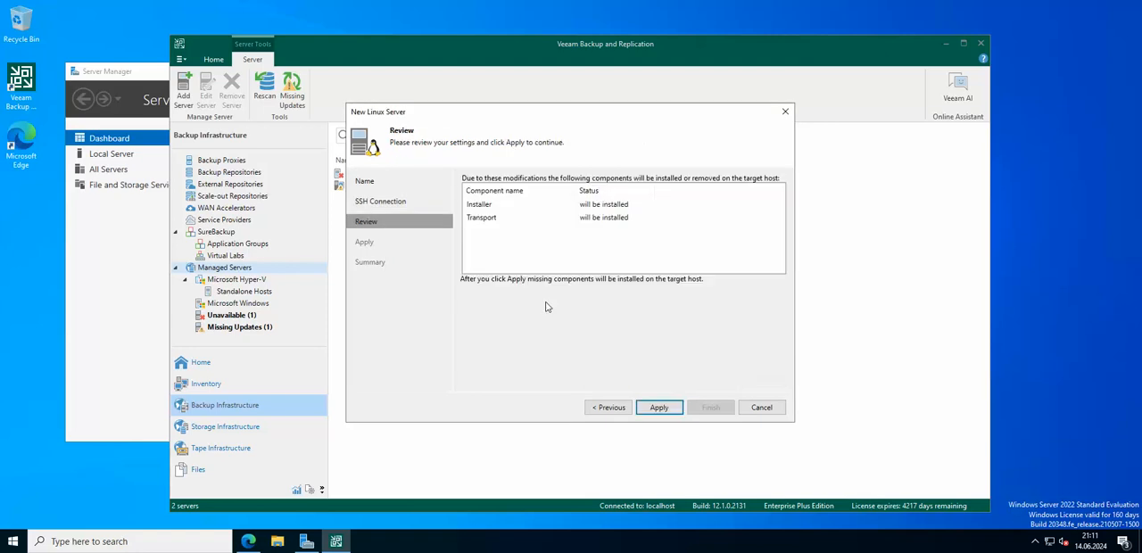
Apply the review to install Installer and Transport on veeamdata.ddr.local.
click(659, 407)
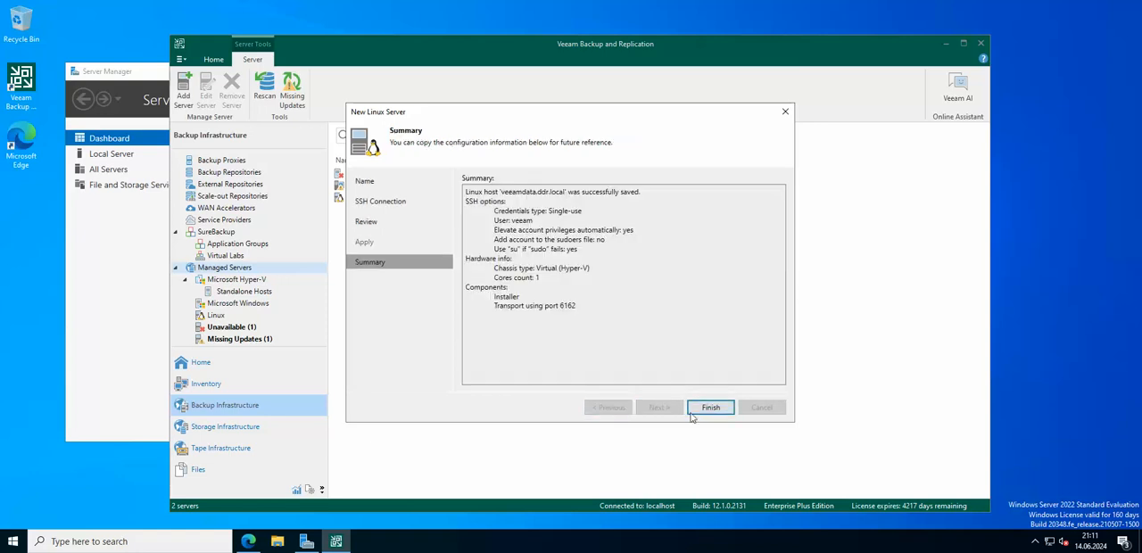
Finish the New Linux Server wizard after the successful save.
click(710, 407)
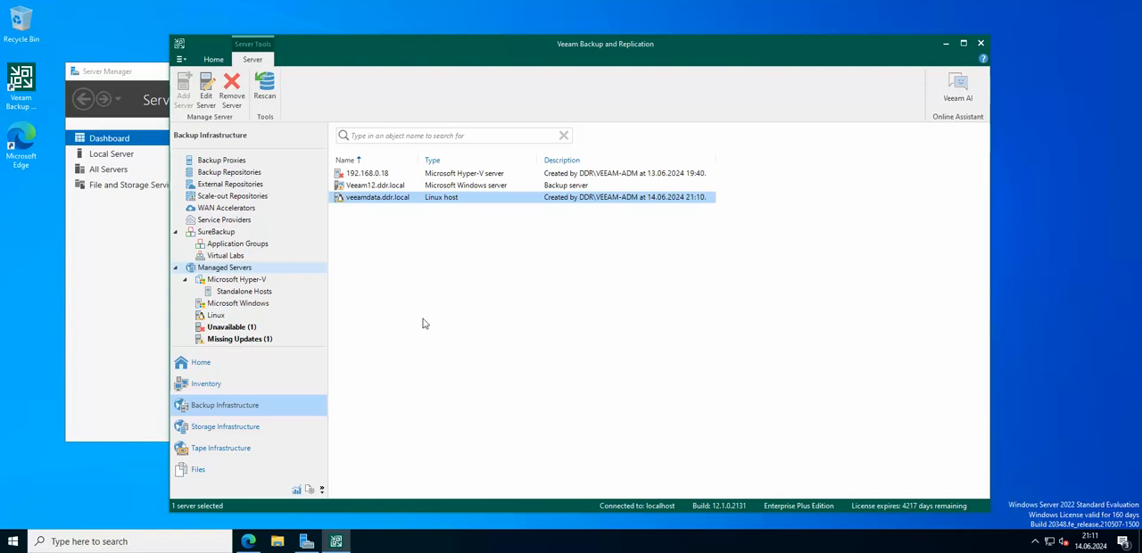
mouse_move(417, 320)
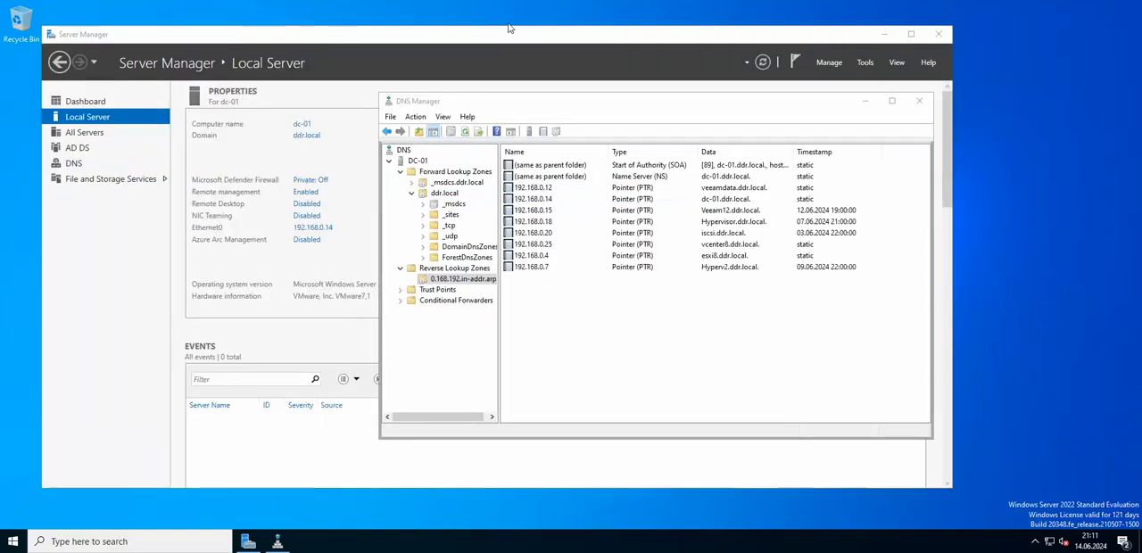
mouse_move(501, 21)
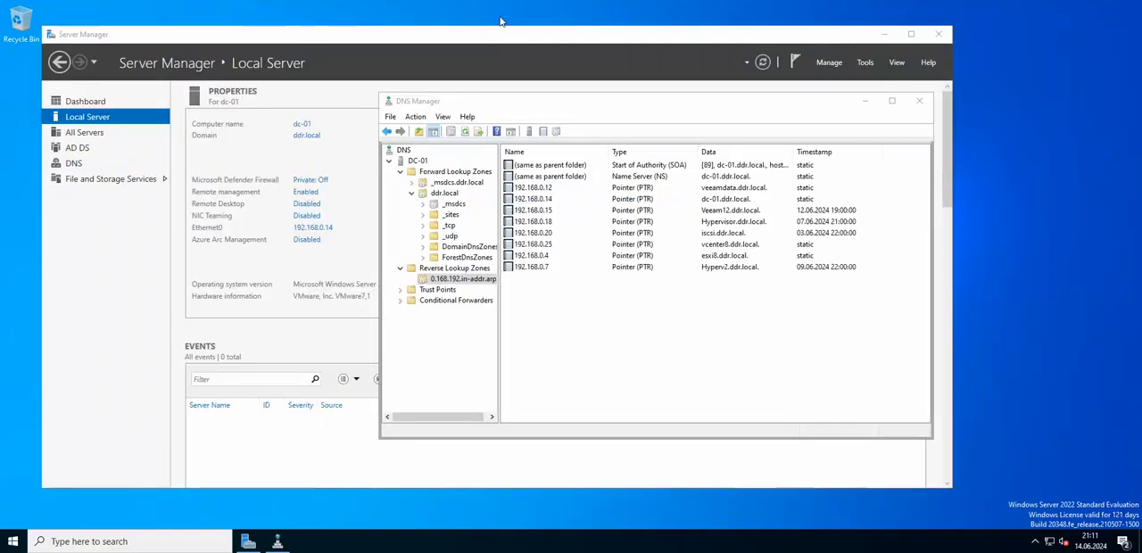